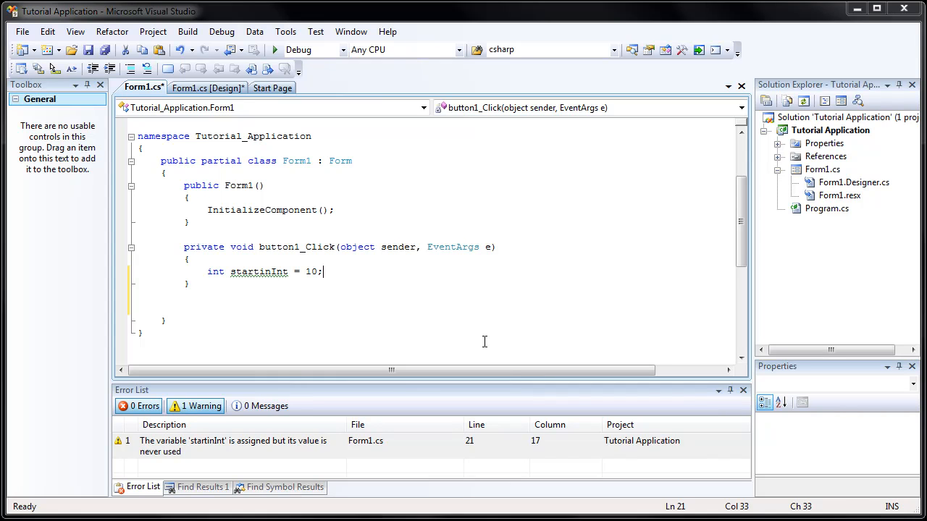
Step: Correct startinInt to startingInt and open a blank line below button1_Click
click(273, 272)
text(g)
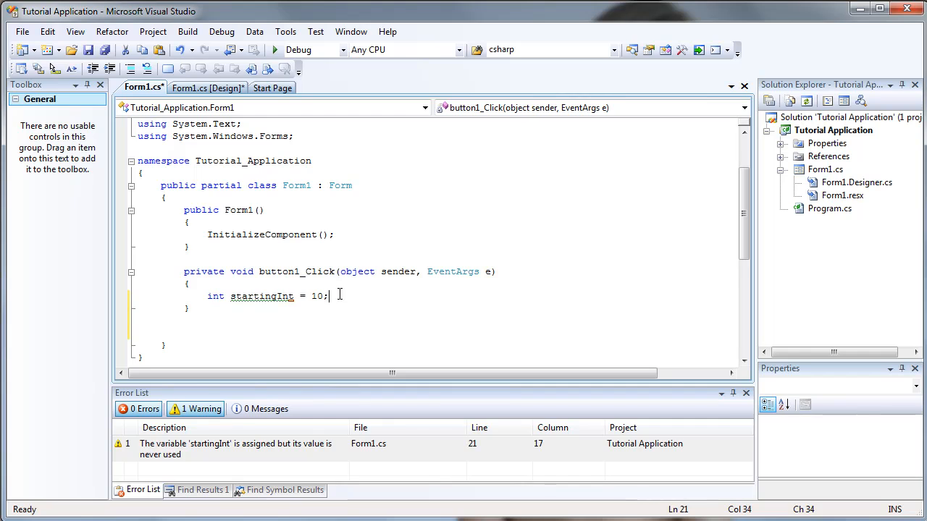
double_click(260, 295)
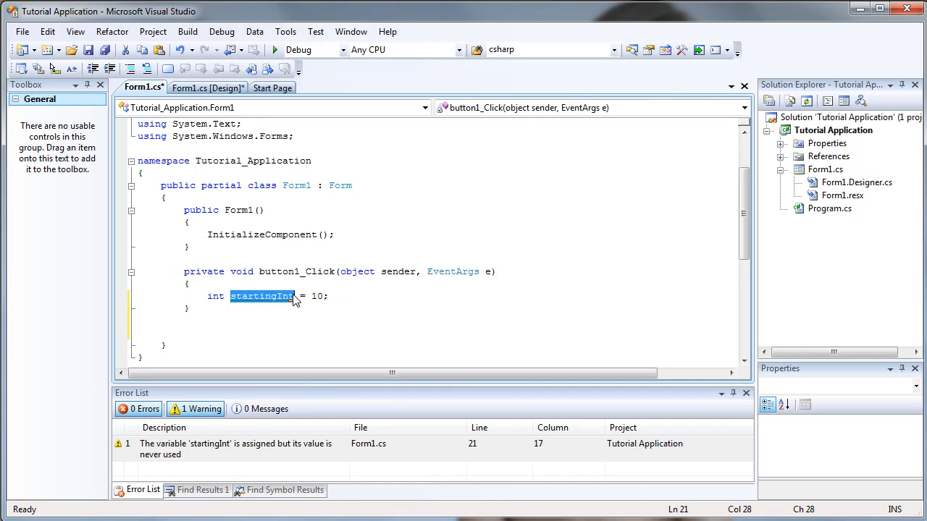
click(337, 295)
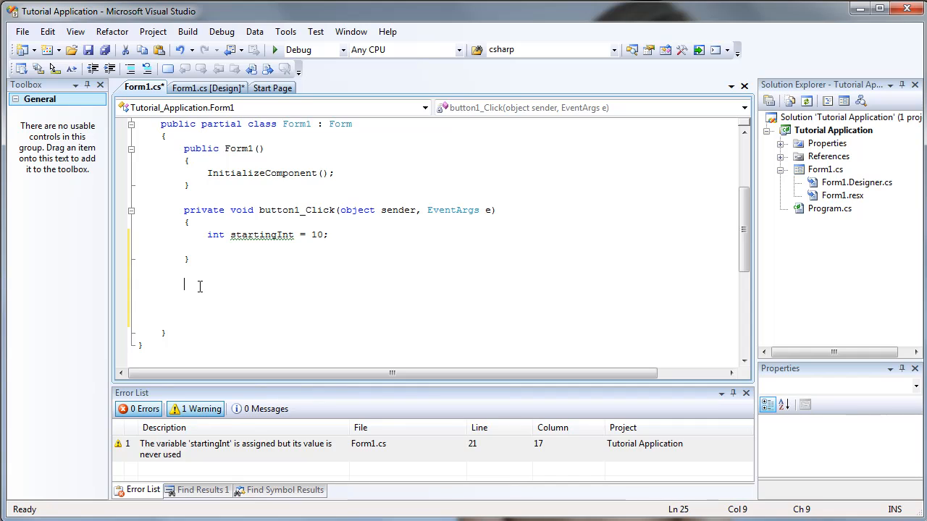
Step: Write the declaration private void DoCalcuation( below button1_Click
text(private void)
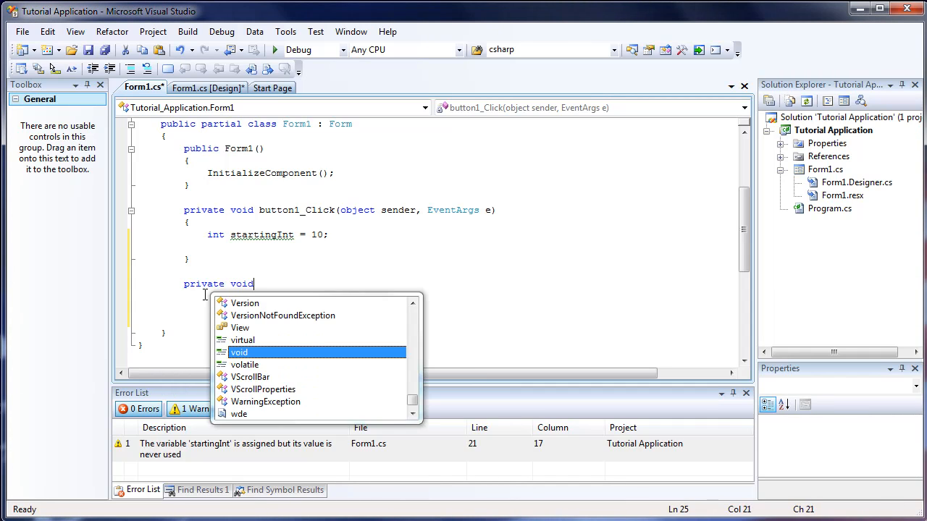
text(Do)
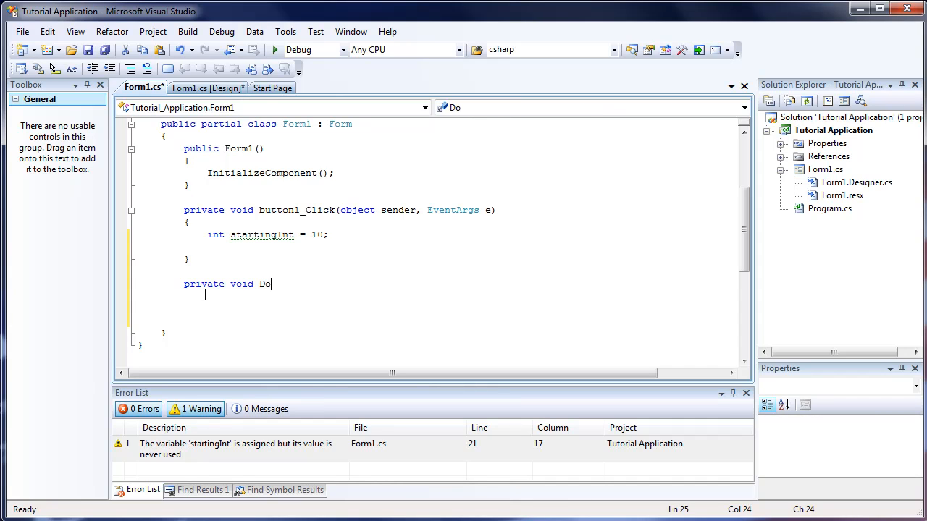
text(Calcuation)
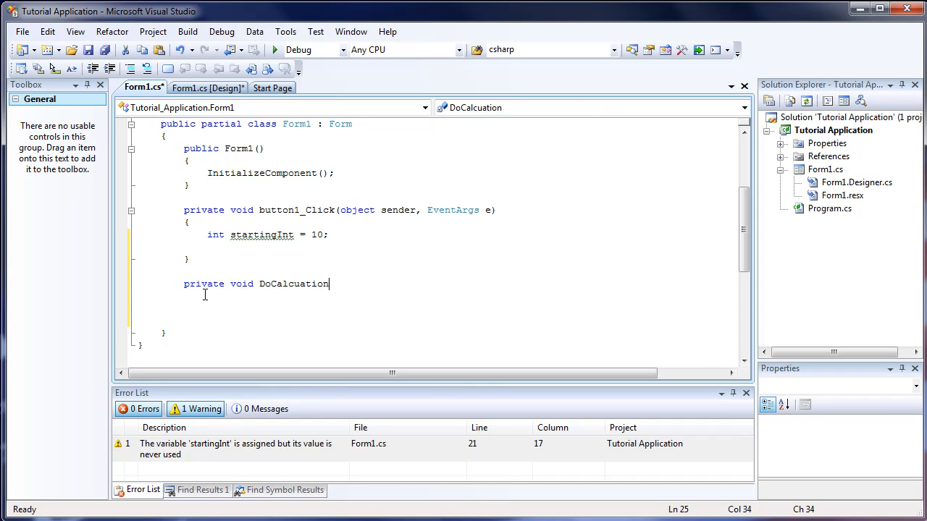
text(()
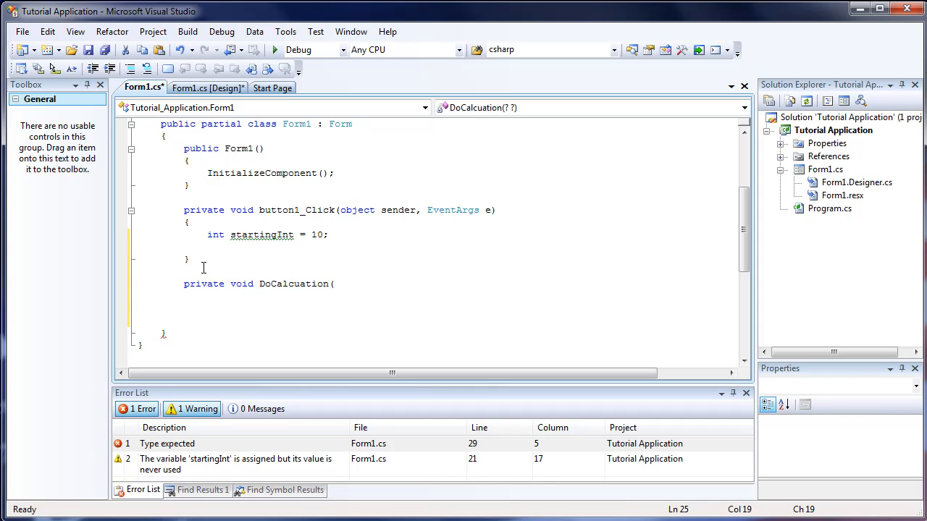
double_click(203, 284)
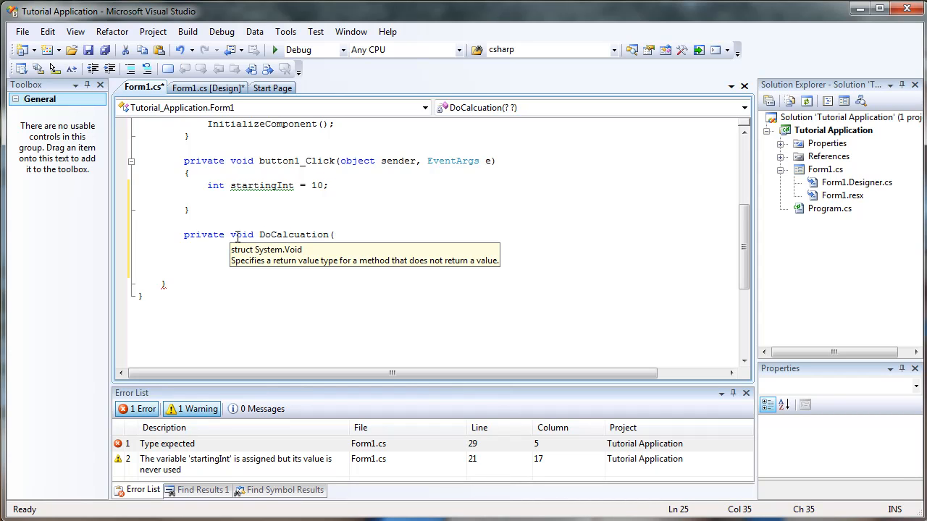
Step: Change the return type from void to string, then int, and remove the parentheses
double_click(240, 234)
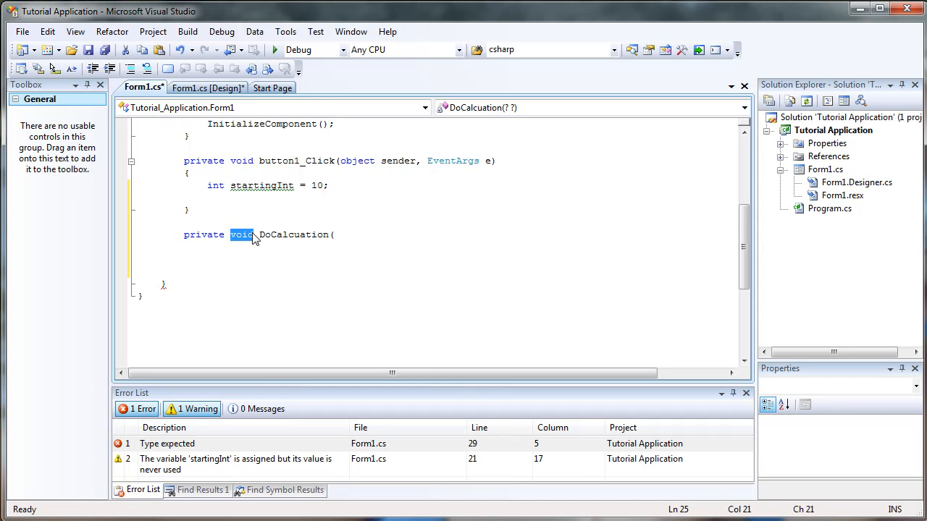
text(string)
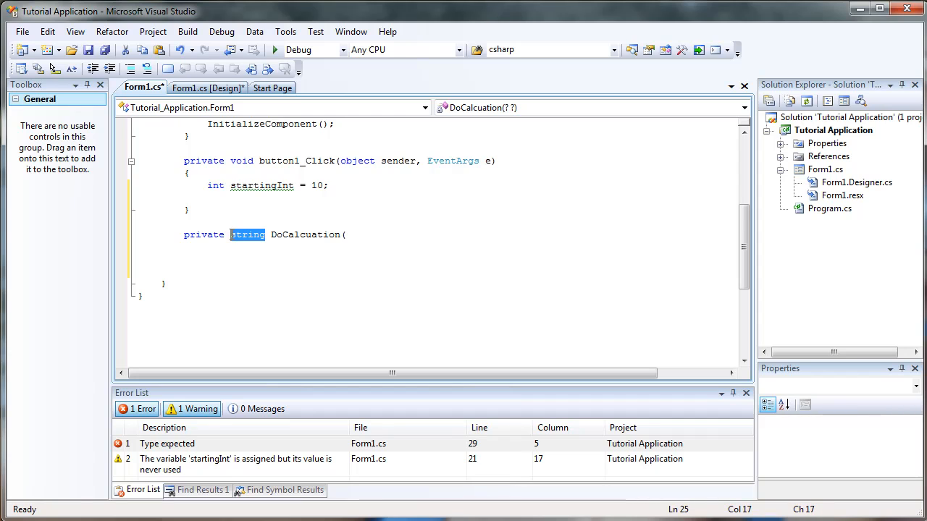
text(int)
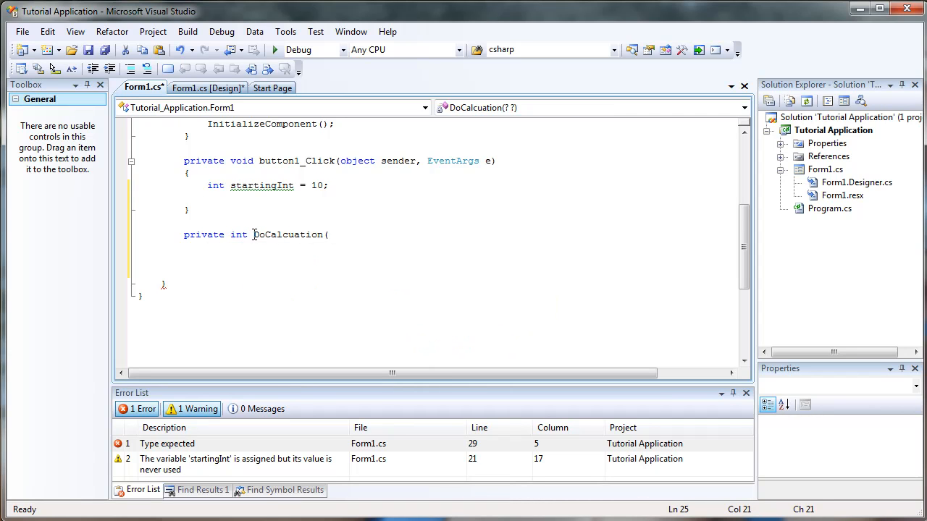
double_click(287, 235)
text())
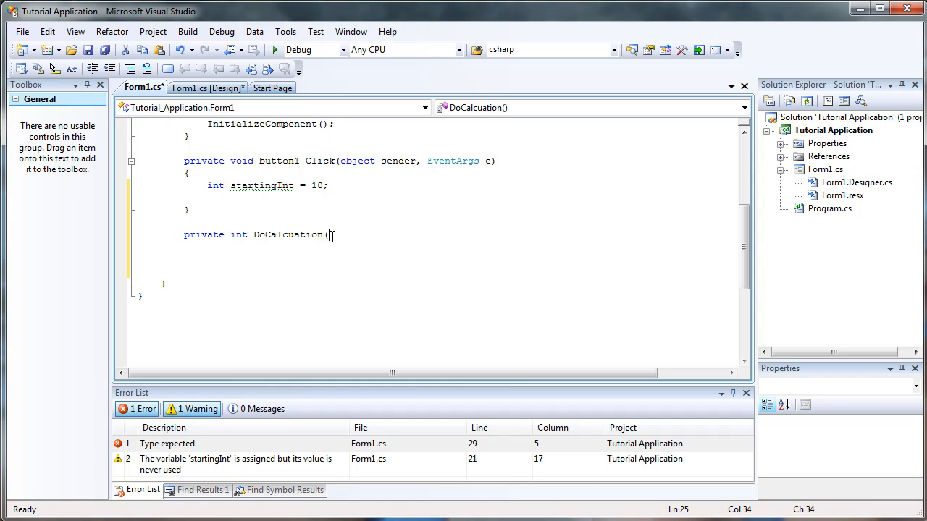
key(BackSpace)
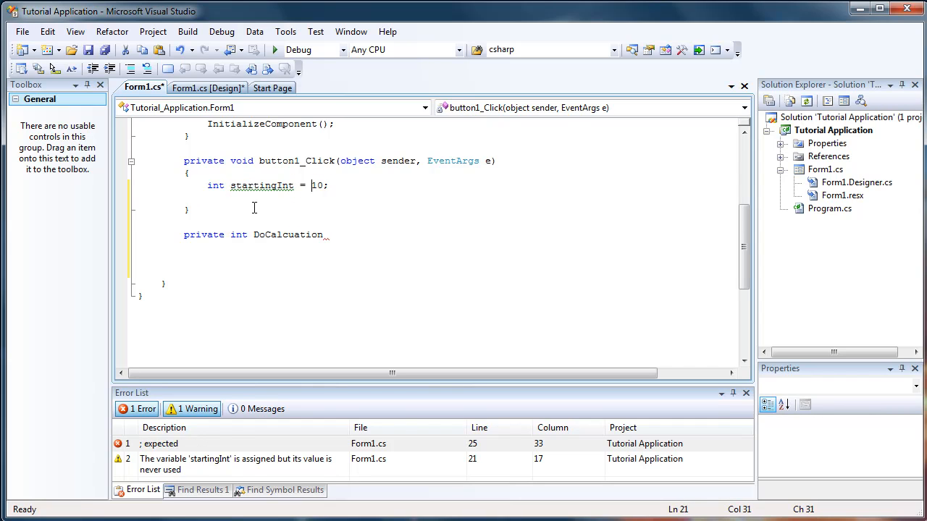
Step: Call DoCalcuation(startingInt); in button1_Click and give the method (int recievingInt) with braces
text(DoCalcuation(startingInt);)
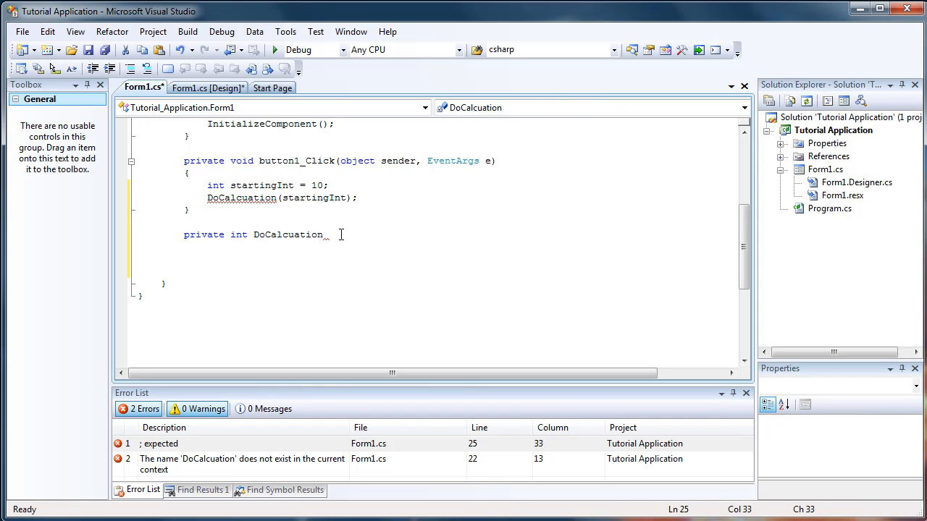
text((int)
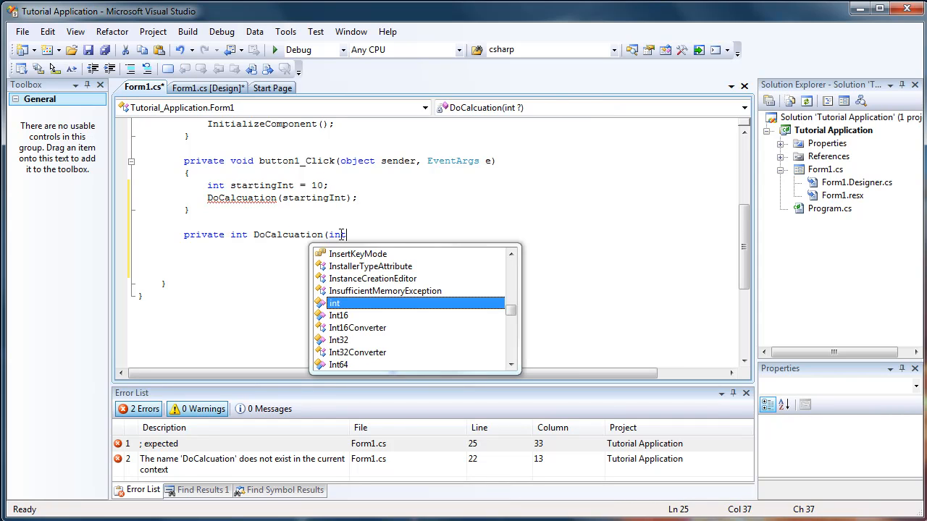
text(recievi)
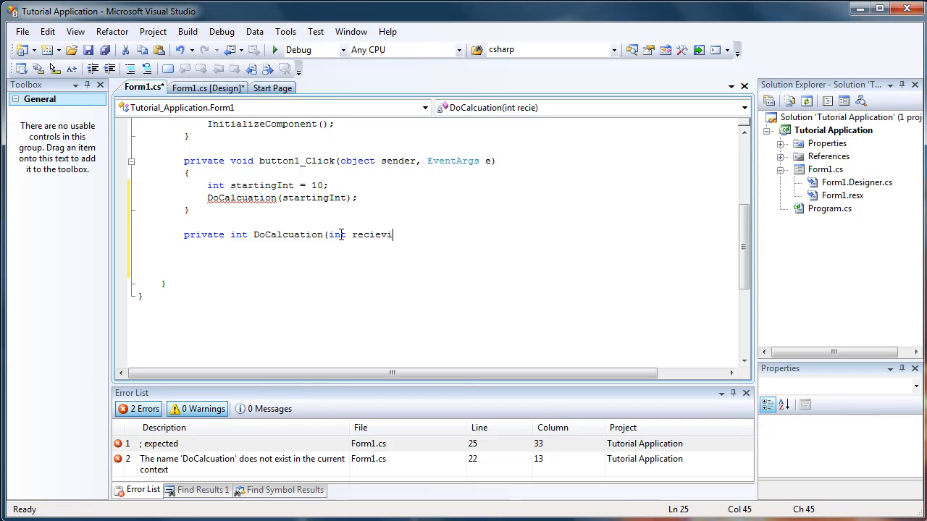
text(ngInt))
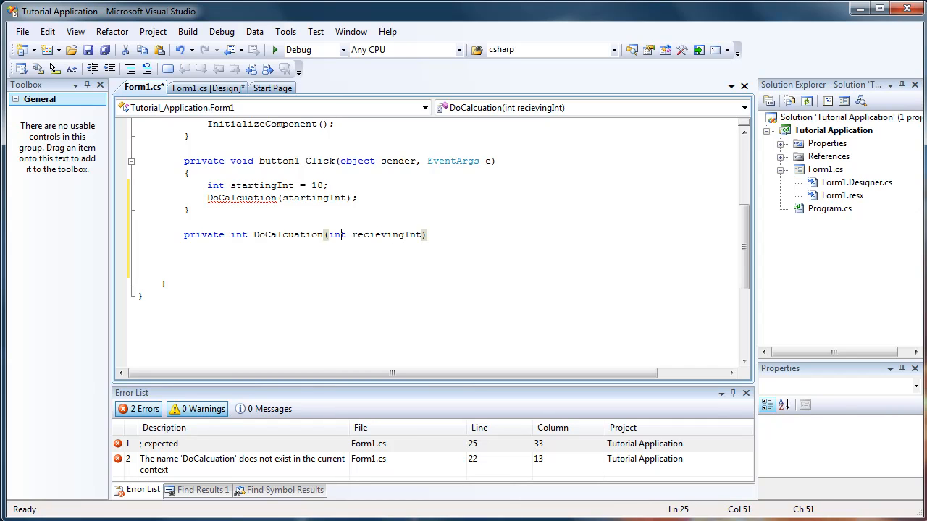
text({)
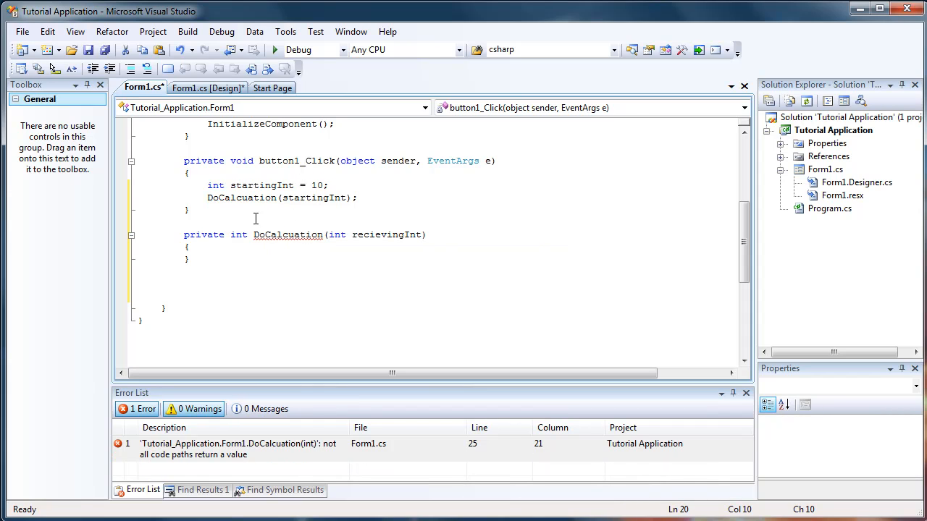
Step: Change DoCalcuation's return type to void and begin typing rec in its body
double_click(237, 235)
text(void)
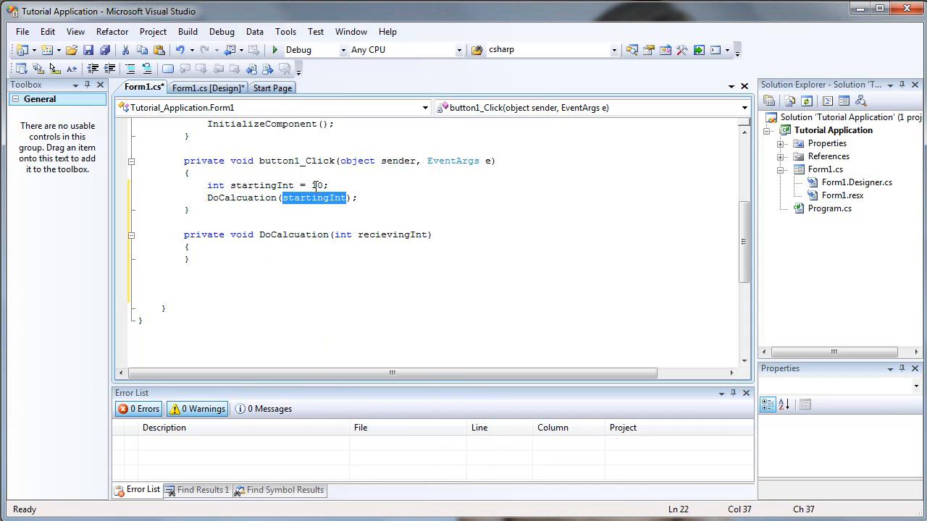
double_click(394, 235)
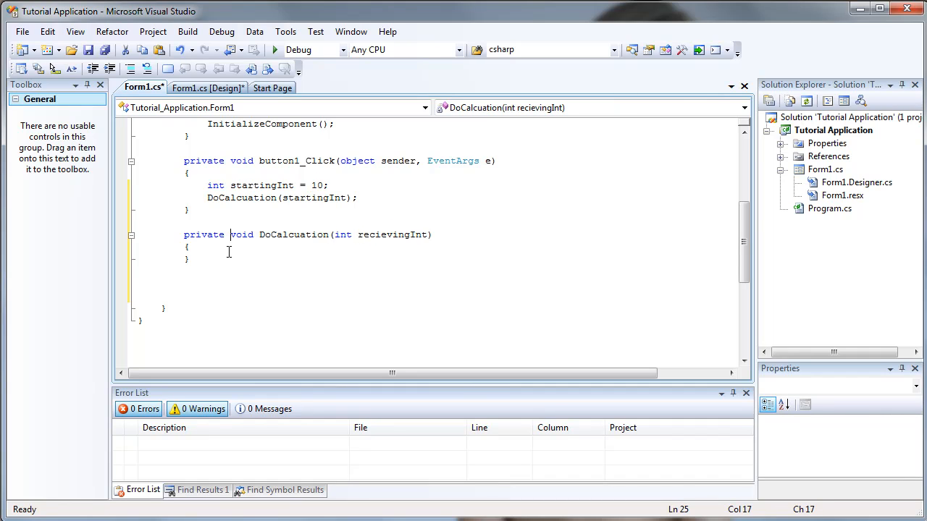
text(rec)
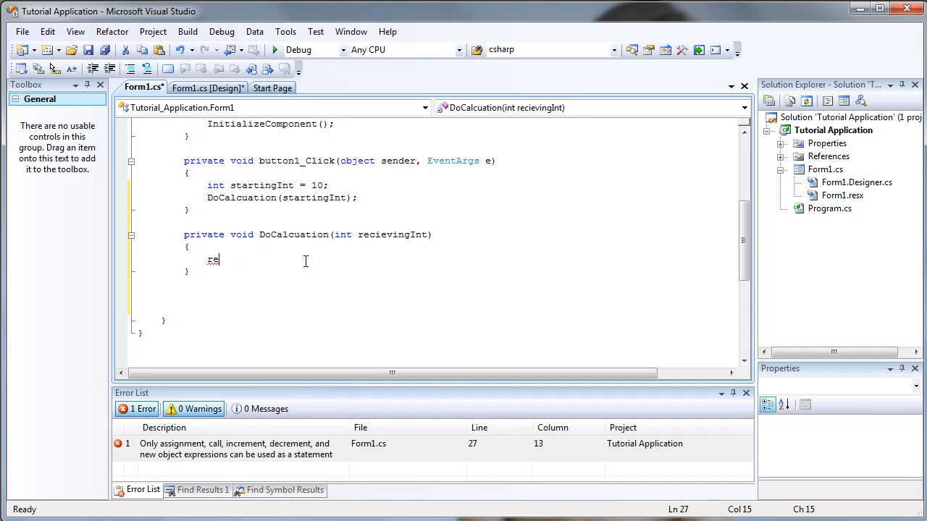
Step: Add label1 below the Go button in the Form1 designer and return to code
click(206, 89)
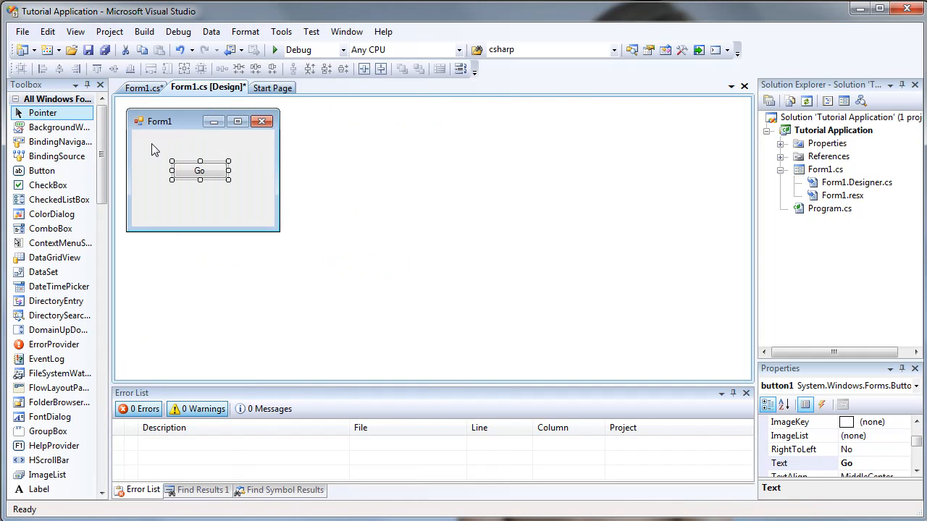
scroll(down, 3)
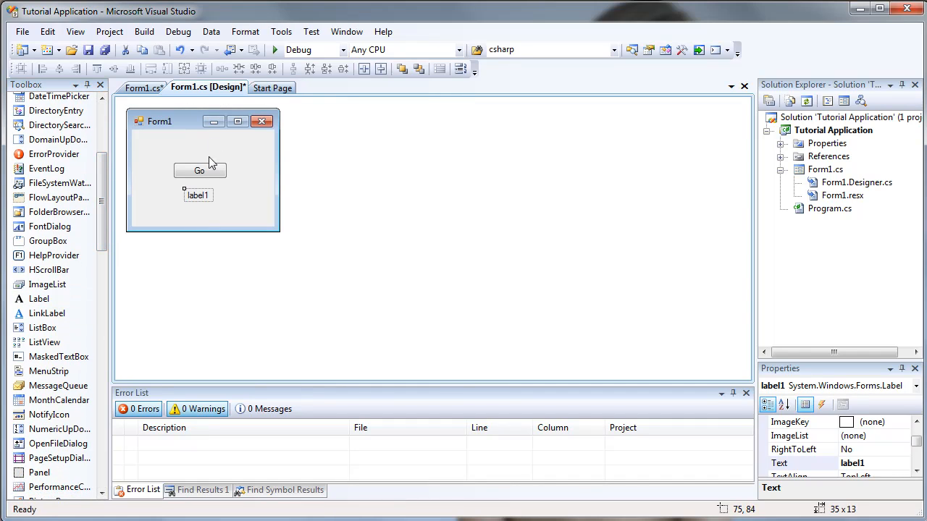
click(143, 88)
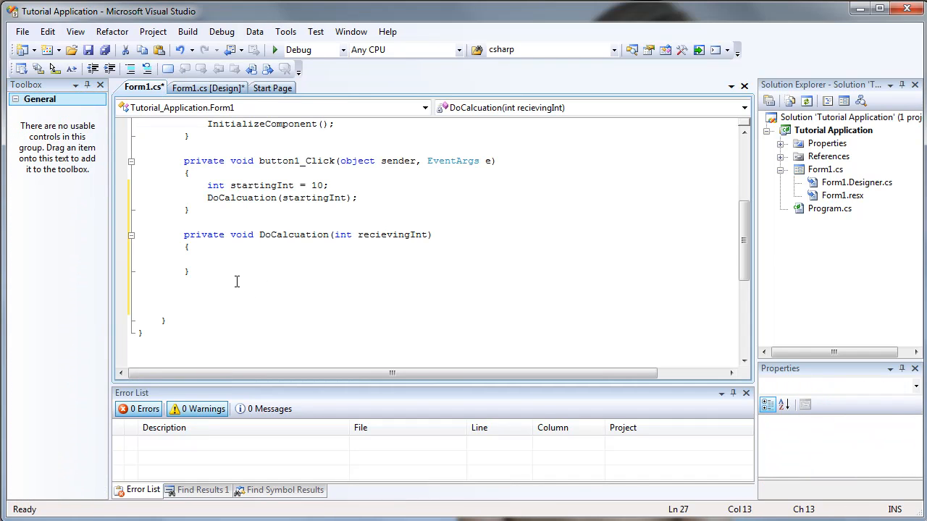
Step: Set label1.Text = recievingInt.ToString(); in DoCalcuation and test-run, showing 10
text(label1.Text)
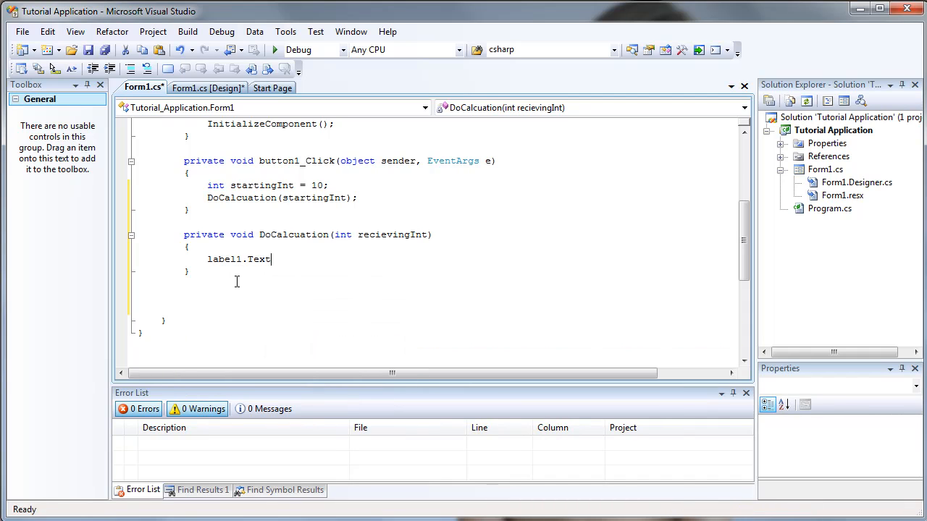
text(= recievingInt.to)
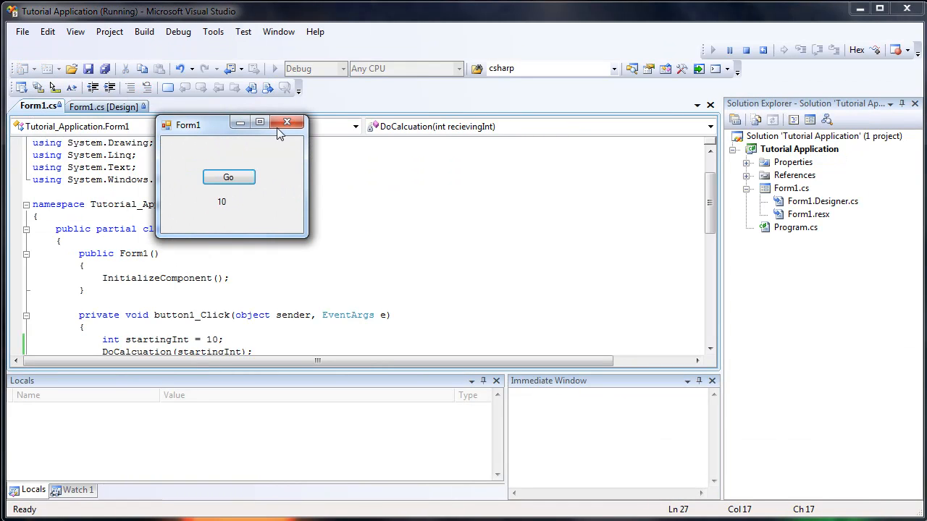
click(287, 121)
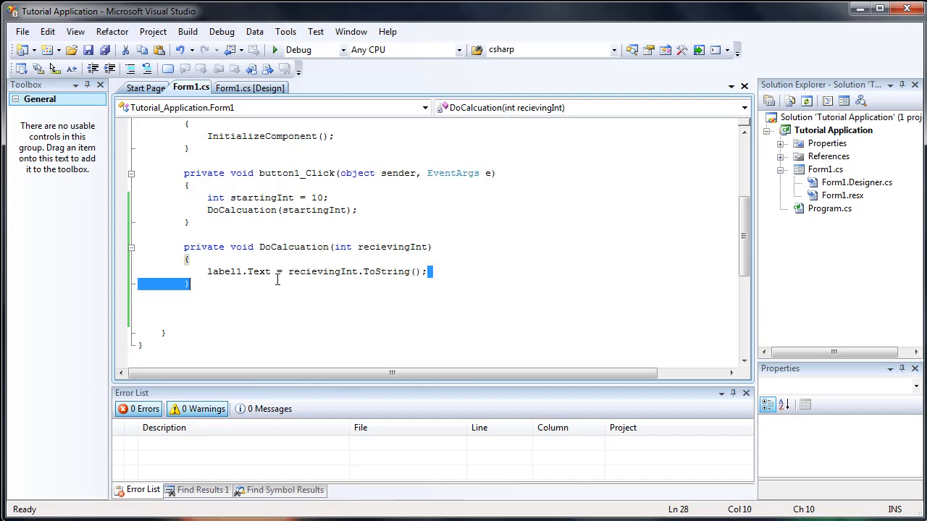
Step: Replace the label line with int multiplyInt = recievingInt * 2; in DoCalcuation
key(Delete)
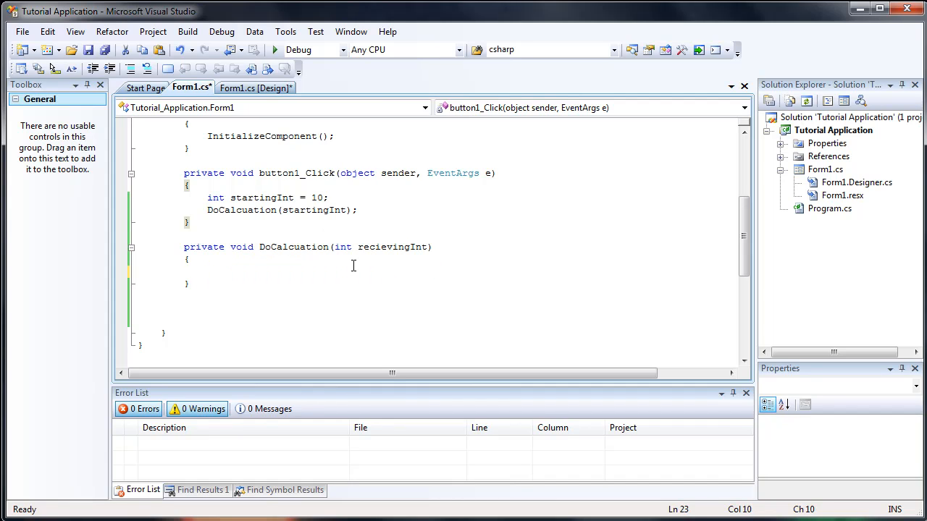
double_click(238, 210)
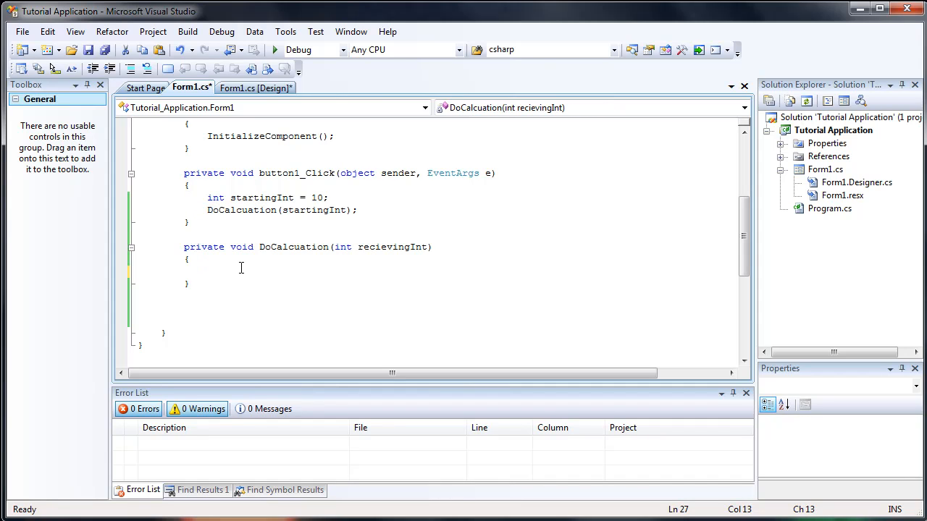
text(int)
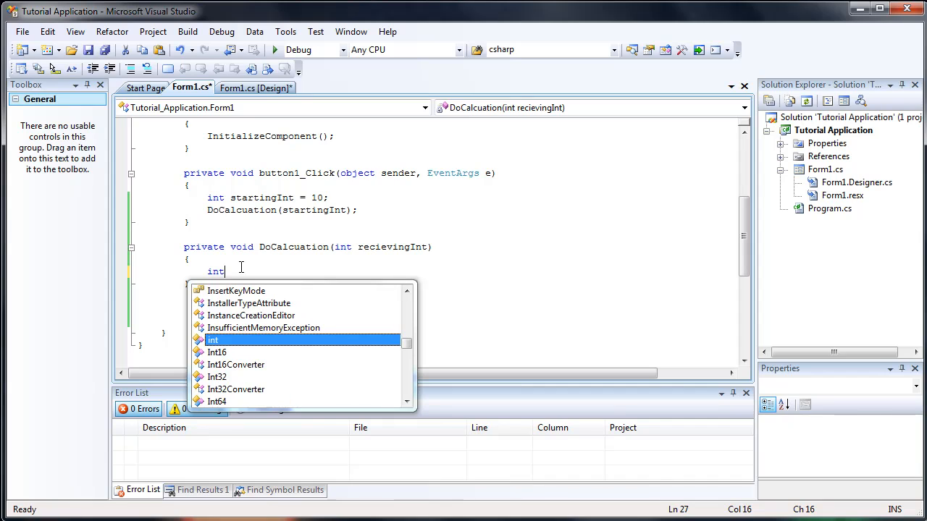
text(multiplyI)
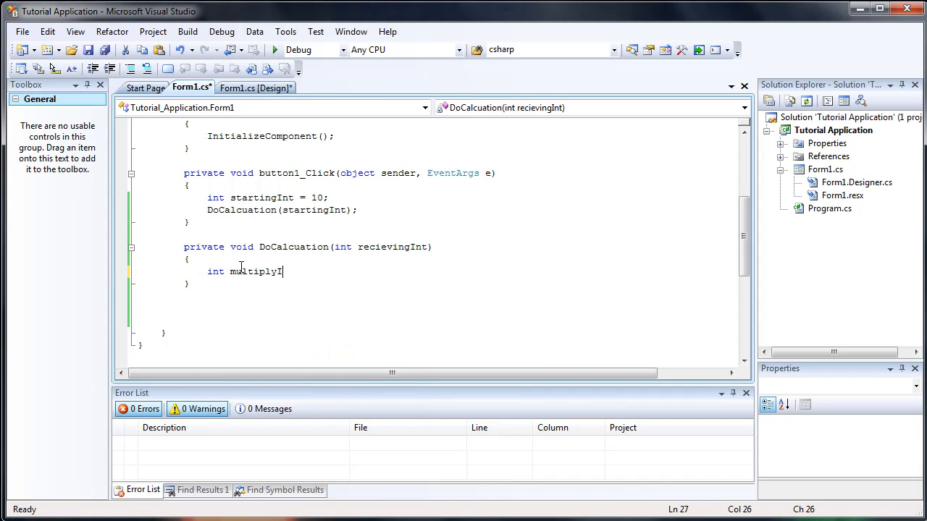
text(= recievingInt * 2;)
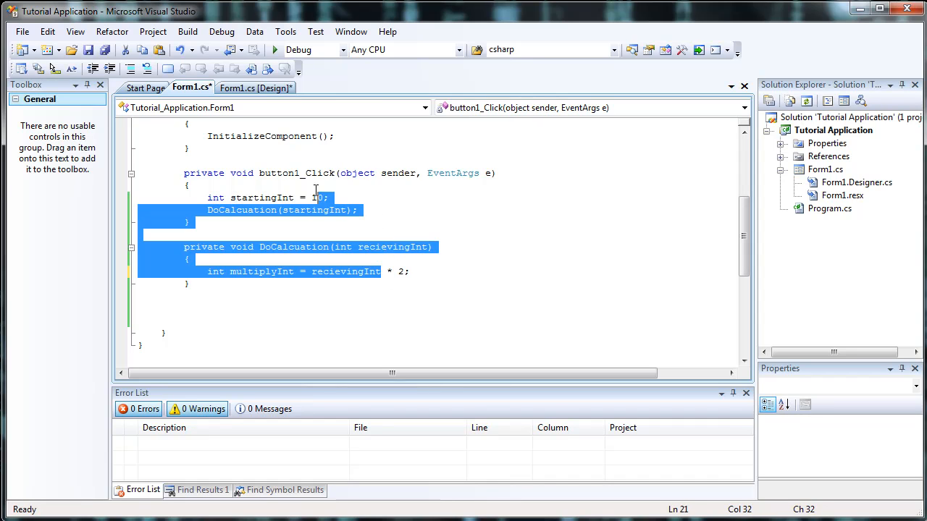
Step: Add return multiplyInt;, make DoCalcuation return int, and store the result in returnedInt
click(411, 272)
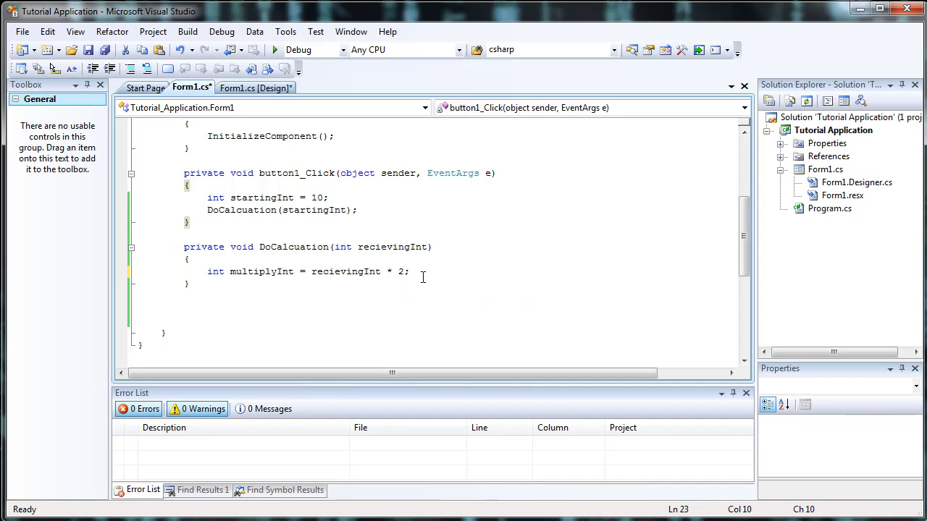
text(return multiplyInt)
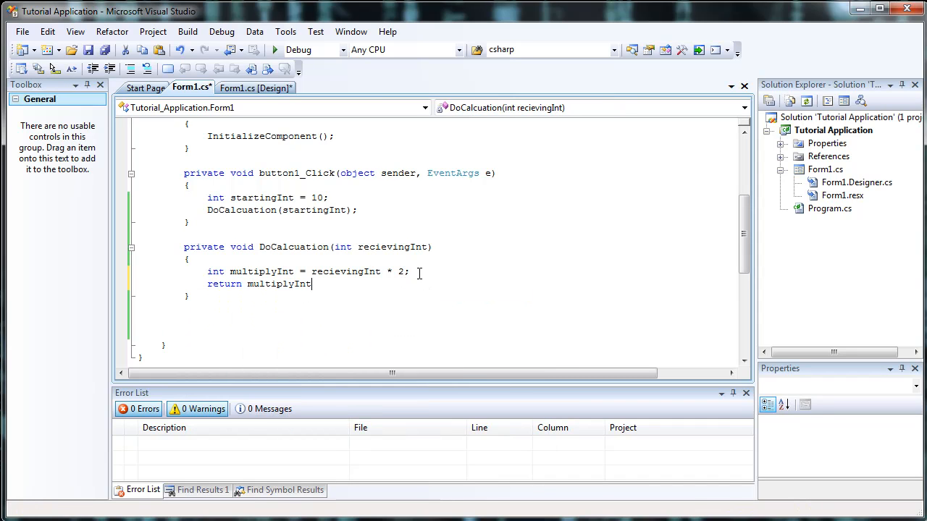
text(;)
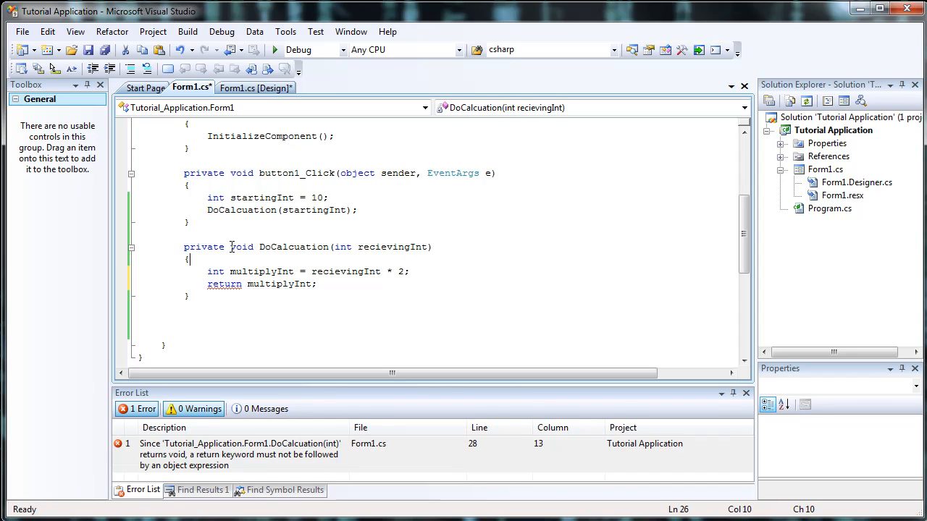
double_click(240, 247)
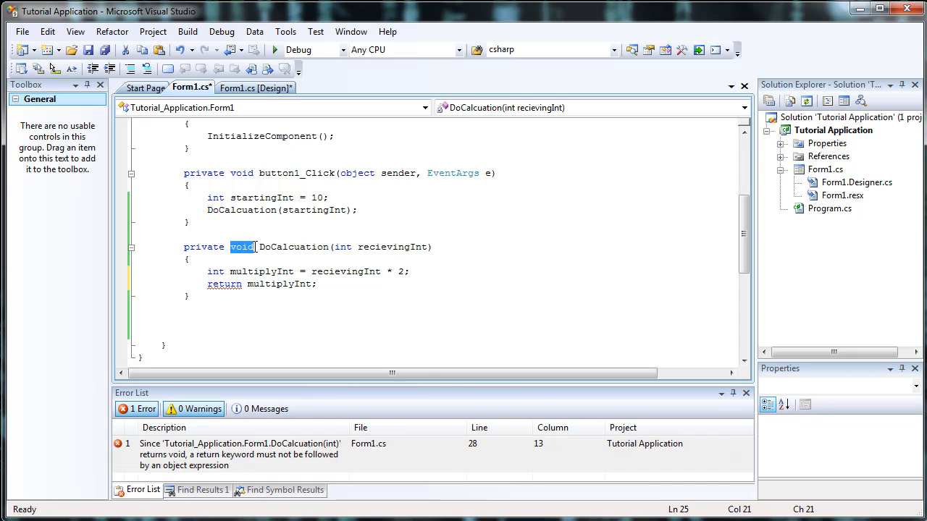
text(int)
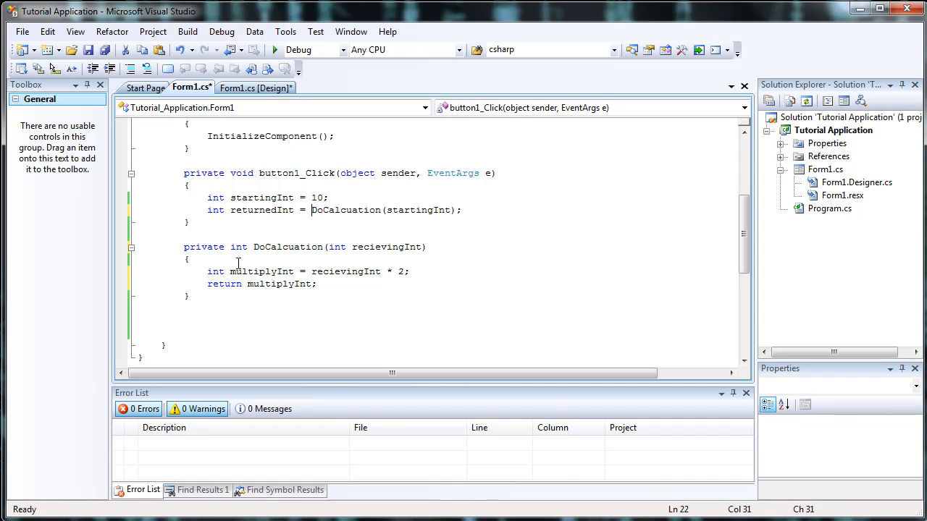
Step: Set label1.Text = returnedInt.ToString(); in button1_Click and breakpoint the startingInt line
double_click(331, 210)
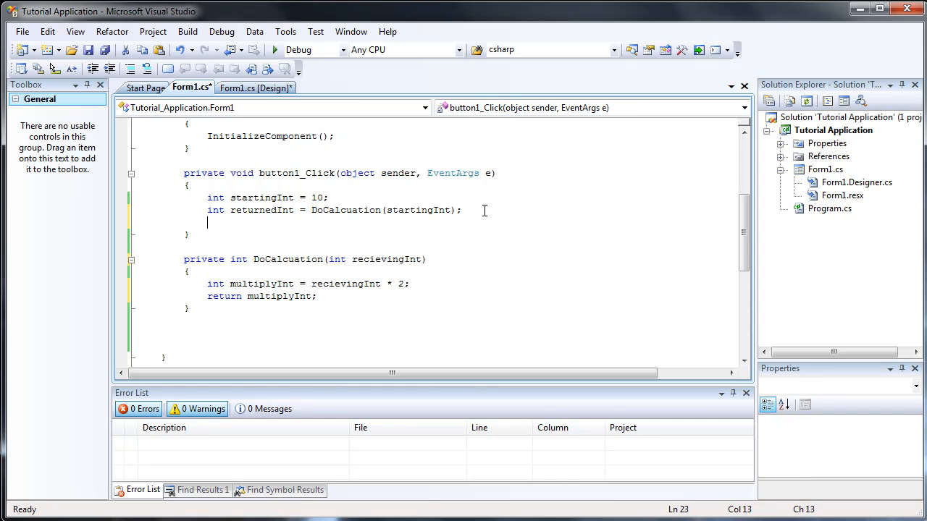
text(label1.Text = returnedInt.ToString();)
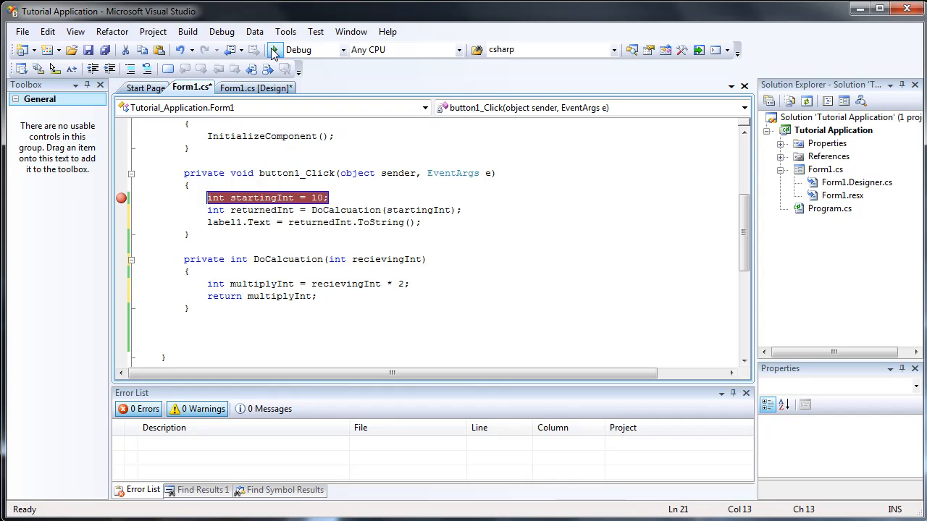
Step: Debug-run, step into DoCalcuation and back out, watching multiplyInt and returnedInt reach 20
click(273, 50)
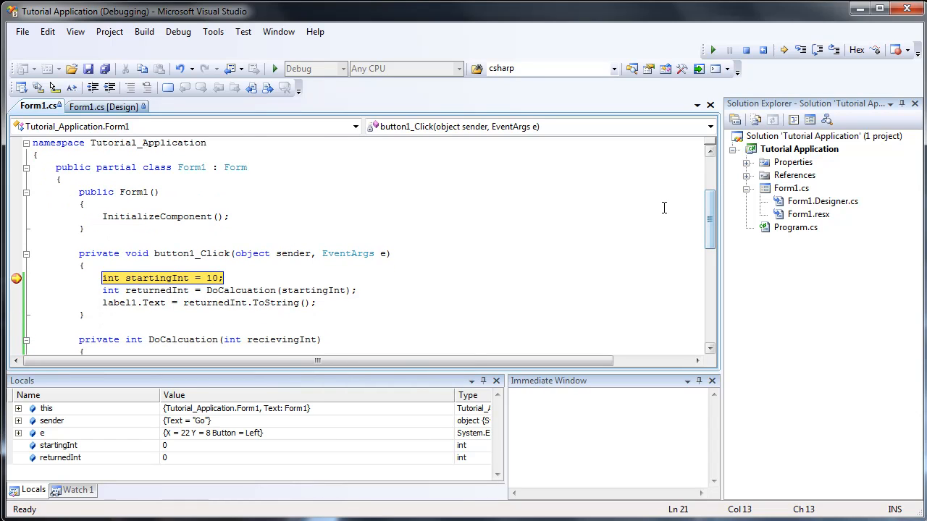
mouse_move(360, 287)
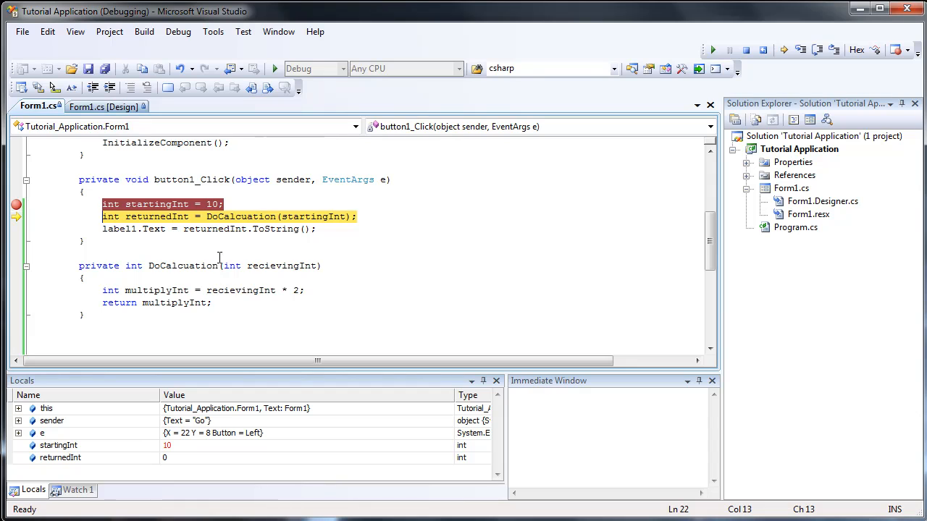
mouse_move(154, 218)
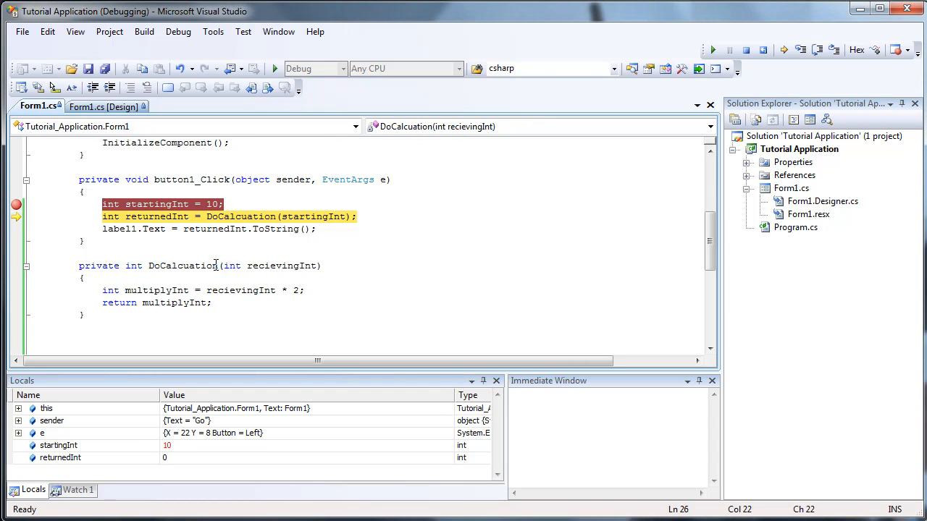
key(F11)
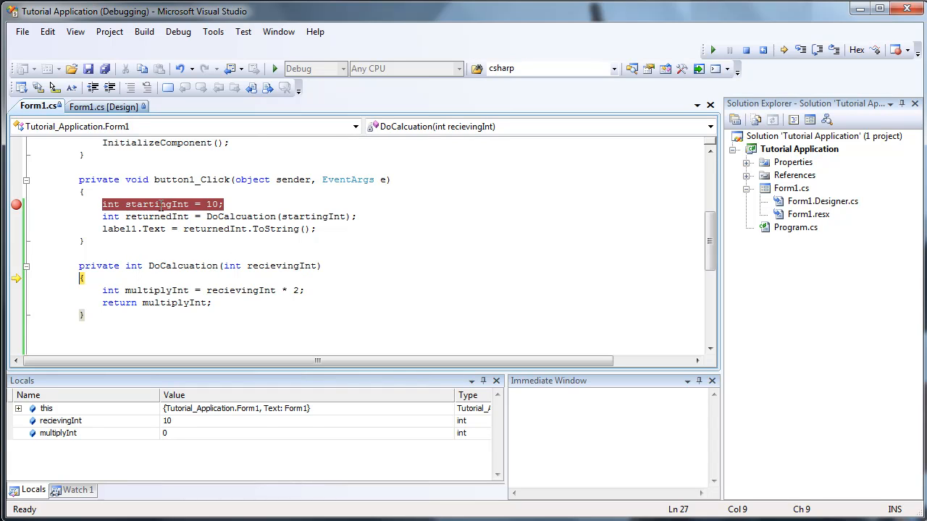
mouse_move(158, 289)
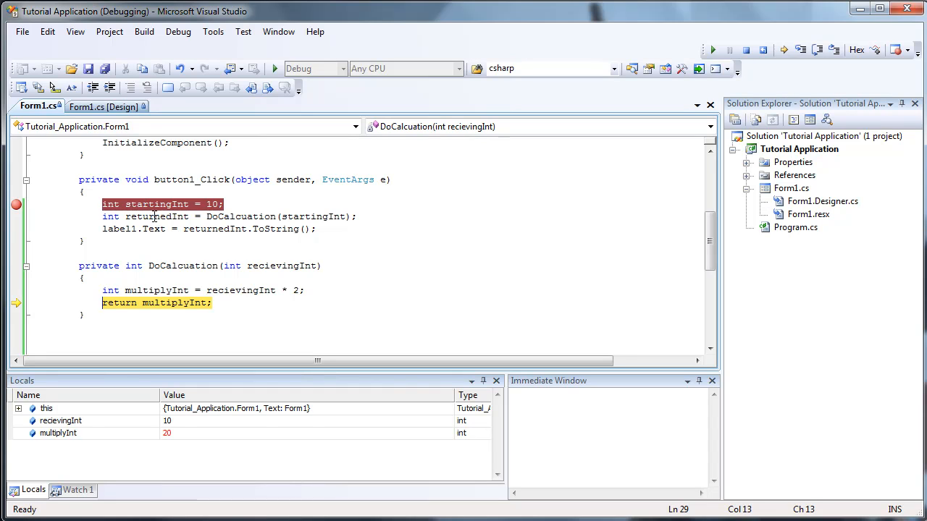
key(F10)
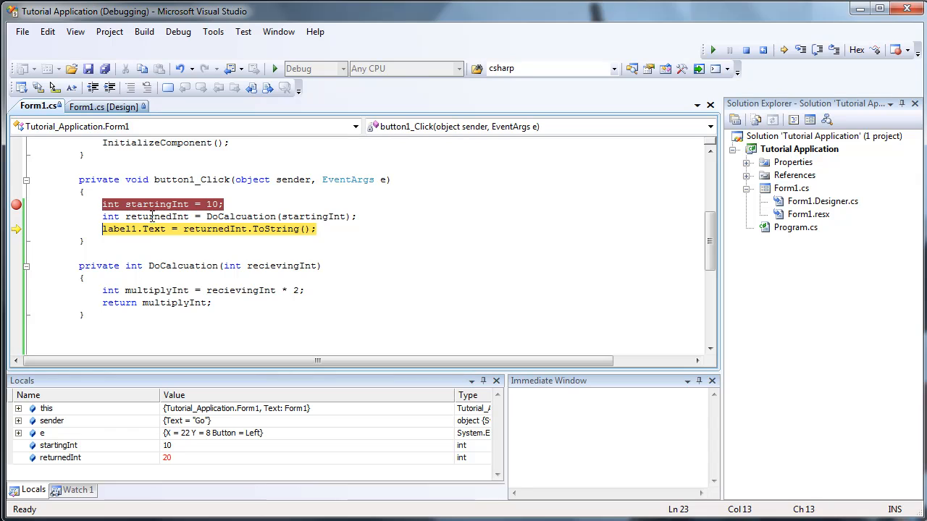
mouse_move(145, 229)
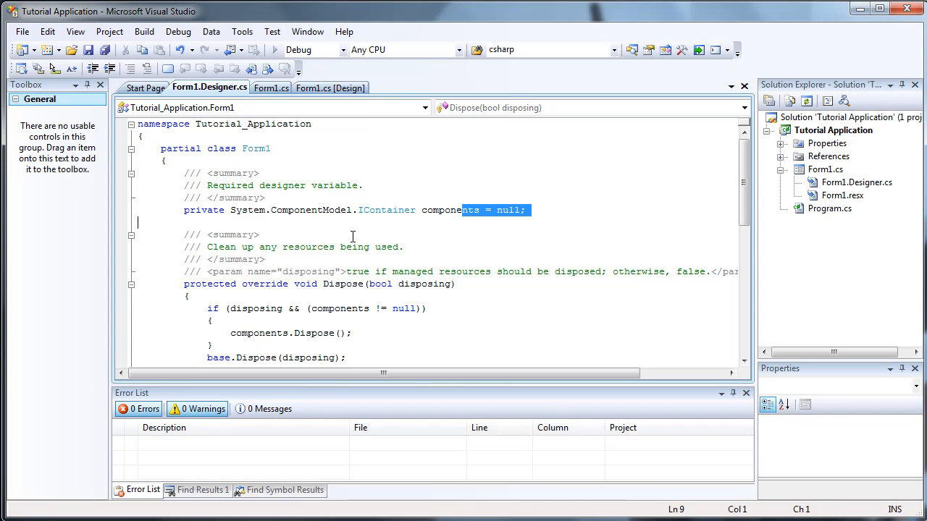
Step: Add a new class file Class1.cs to the Tutorial Application project
click(271, 88)
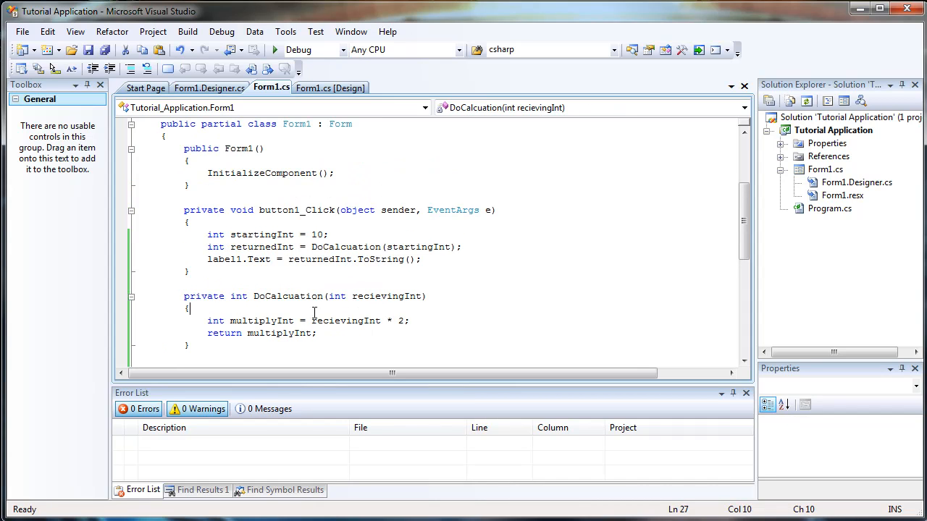
right_click(835, 131)
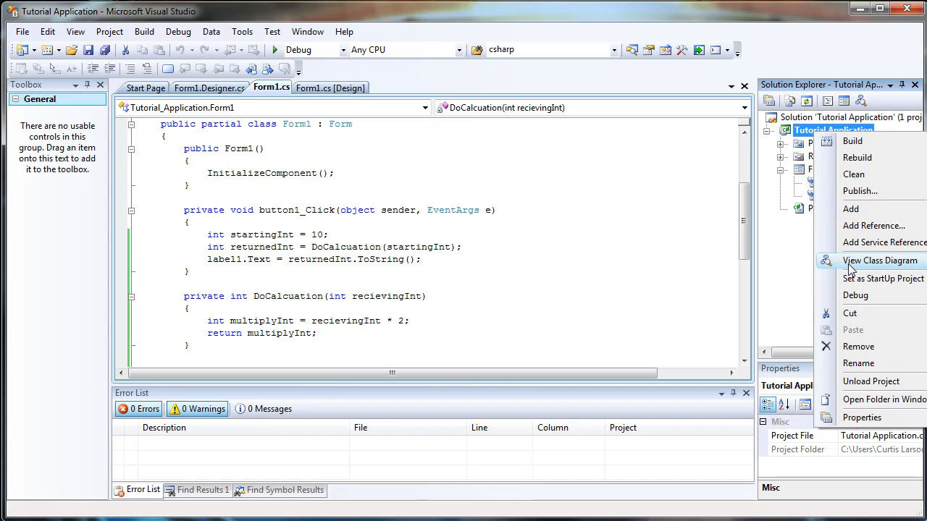
mouse_move(852, 208)
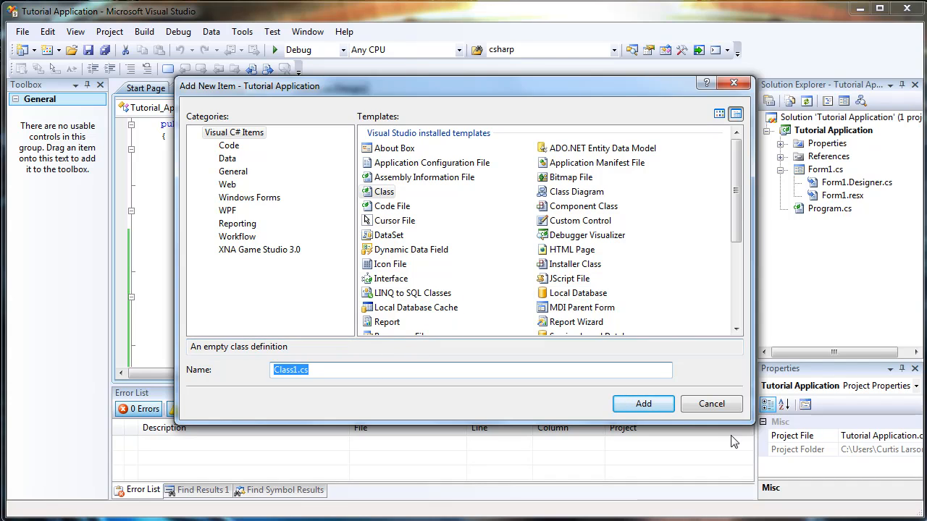
click(643, 403)
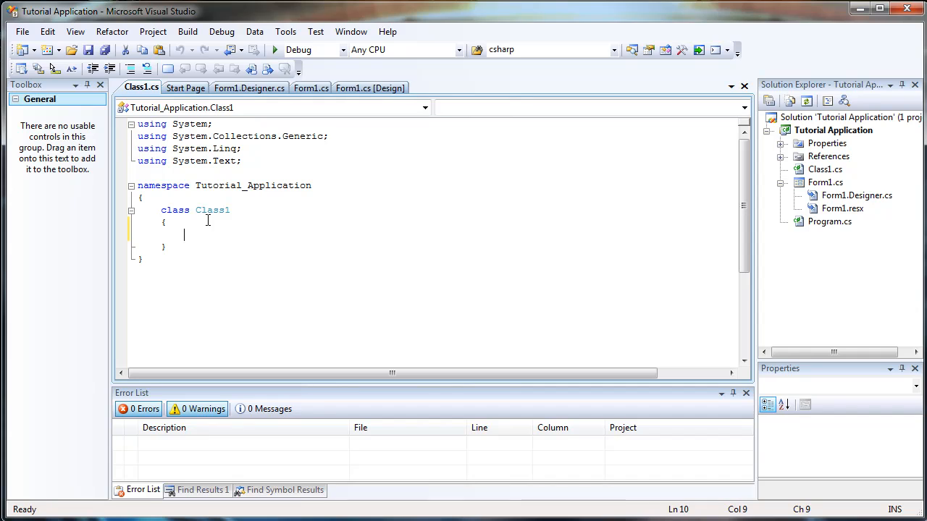
Step: Declare public int DoAnotherCalculation() in Class1
text(public)
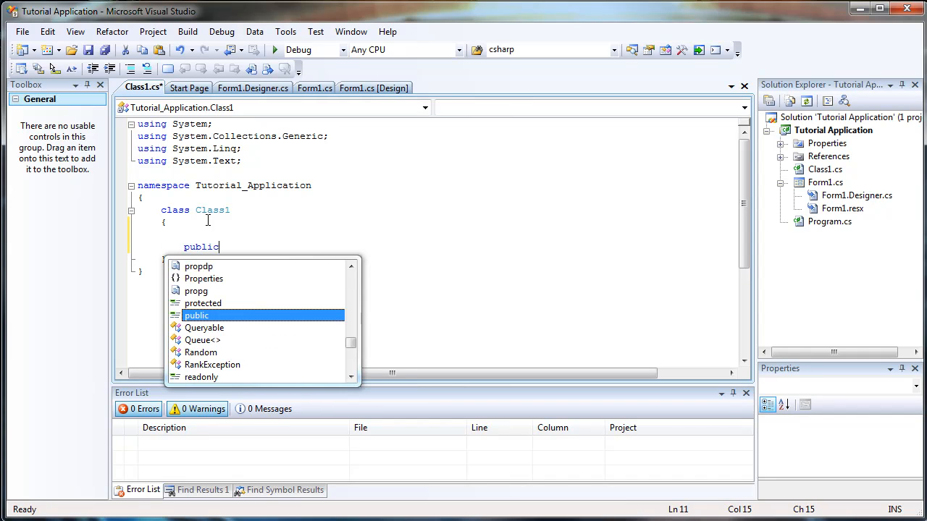
text(Do)
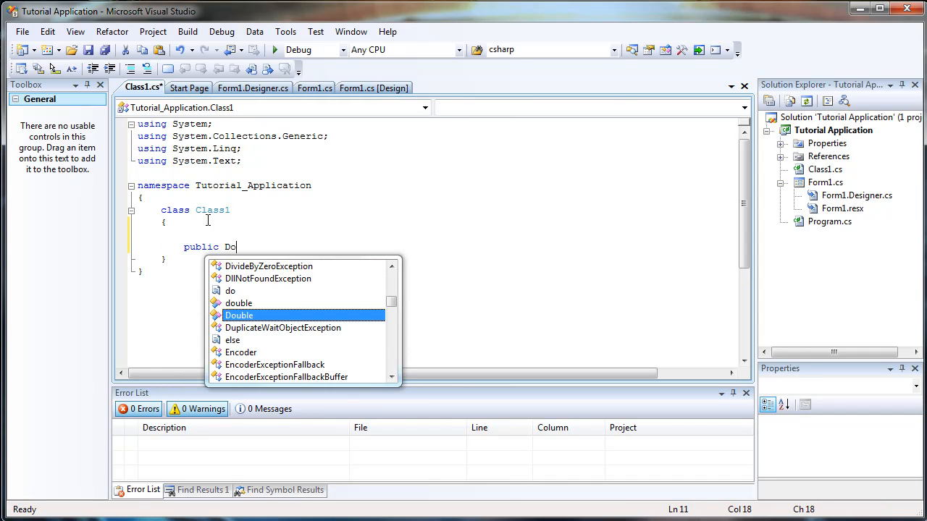
text(AnotherC)
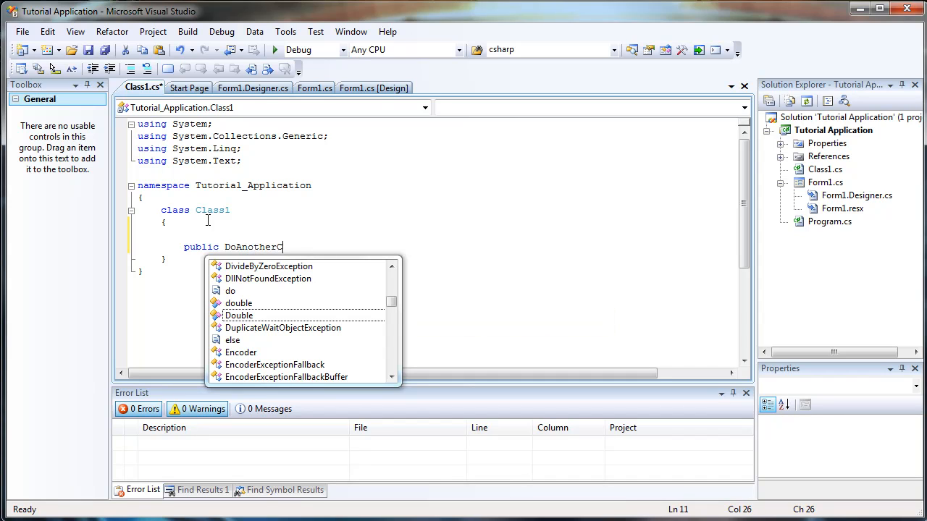
text(alculation)
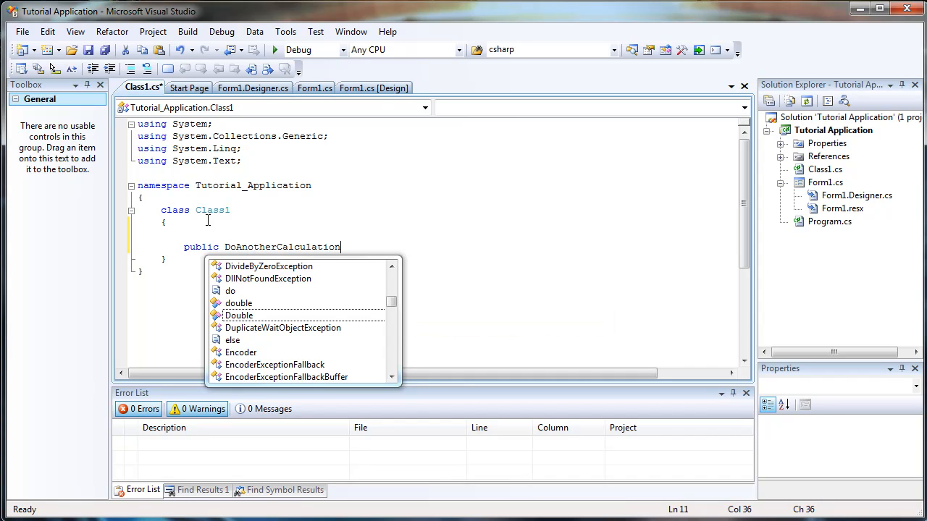
text(())
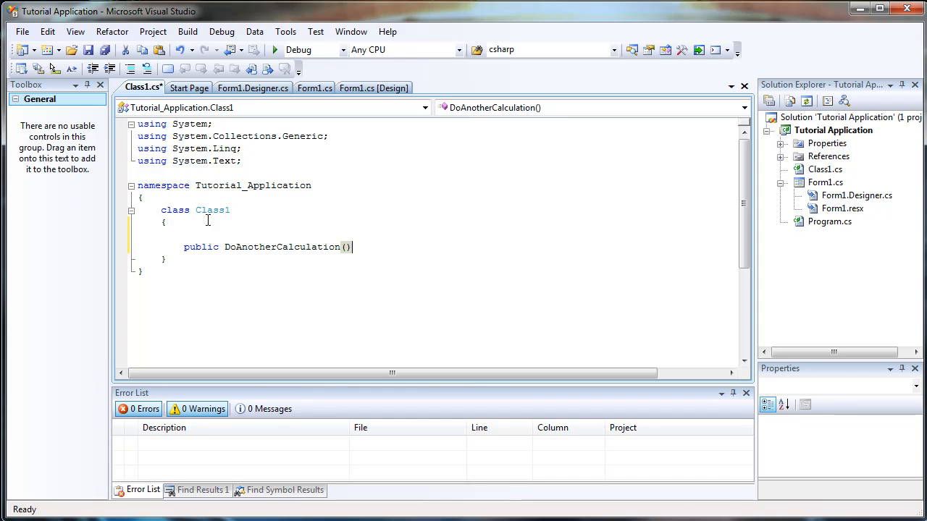
text(;)
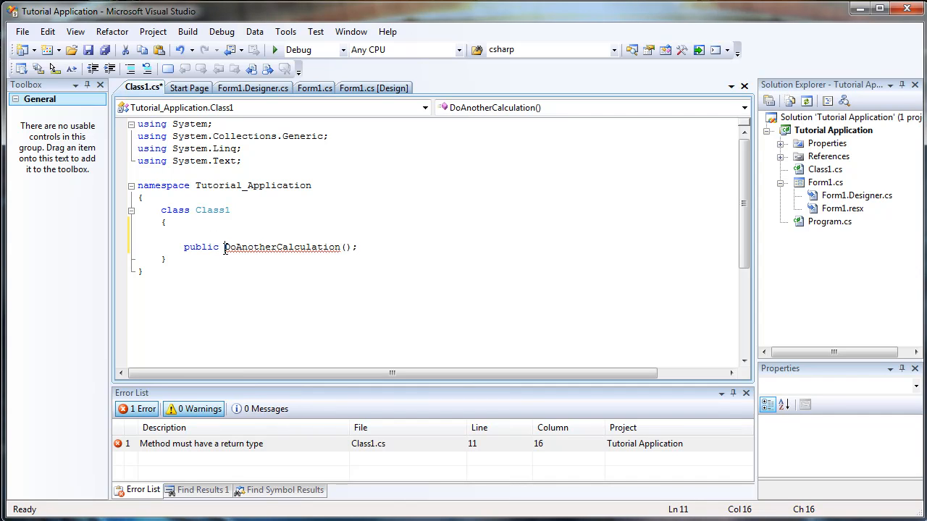
text(int)
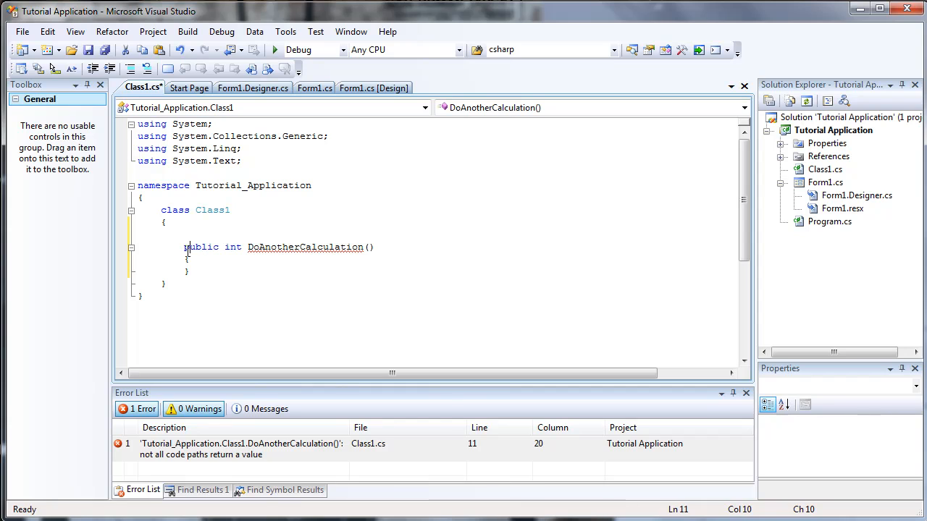
Step: Give DoAnotherCalculation the parameter int incomingInt
click(314, 88)
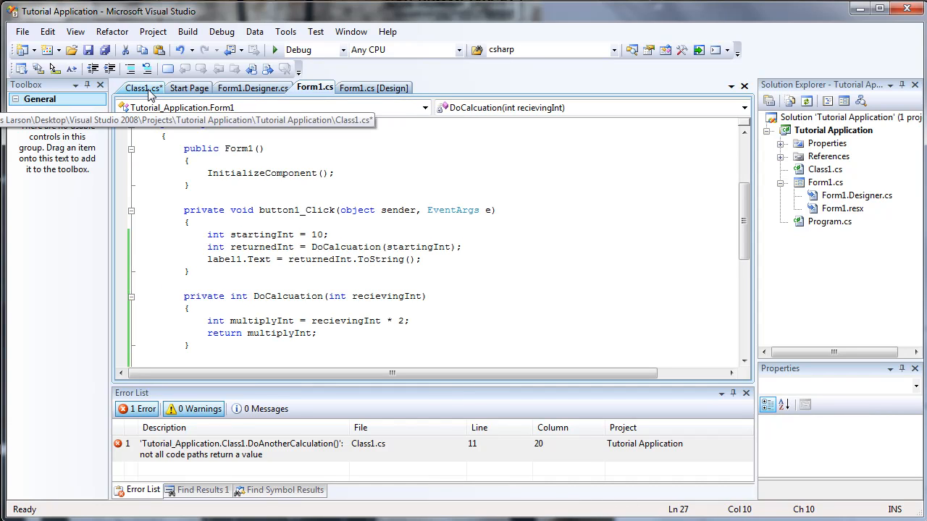
click(142, 88)
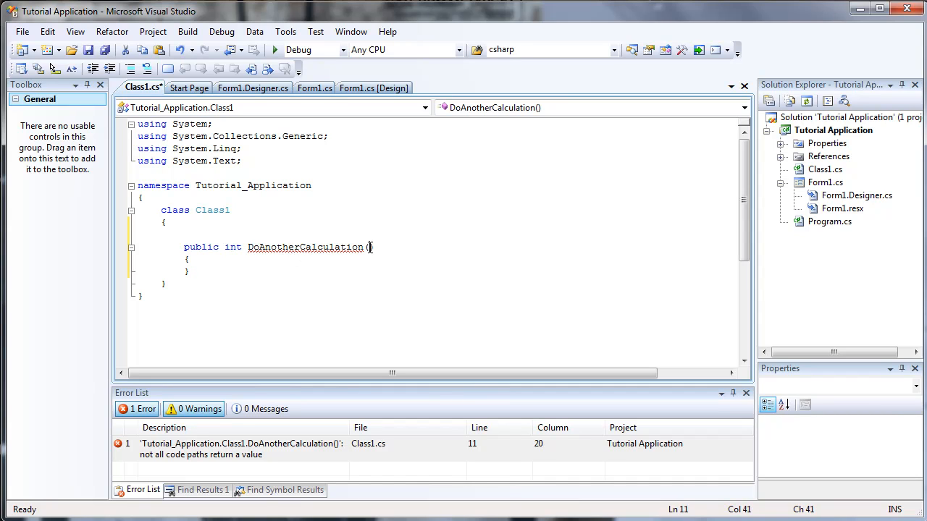
text(incomingI)
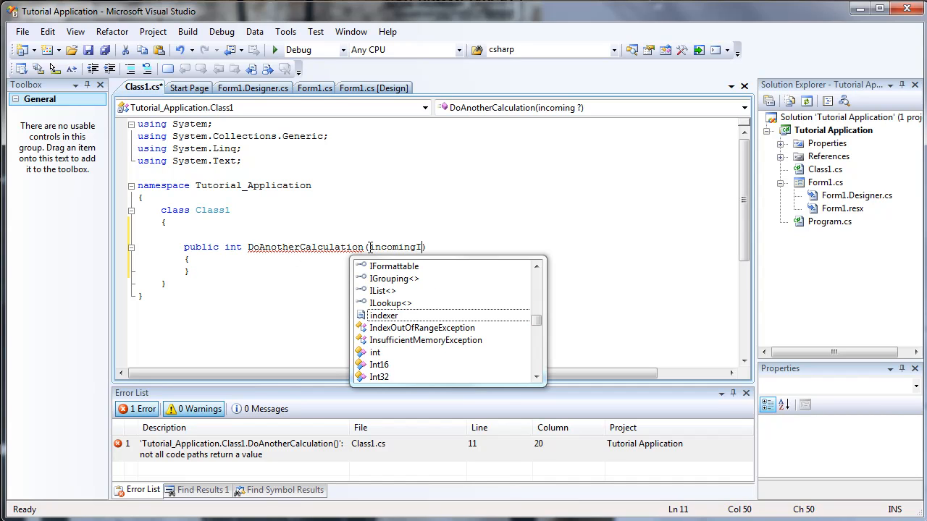
text(nt)
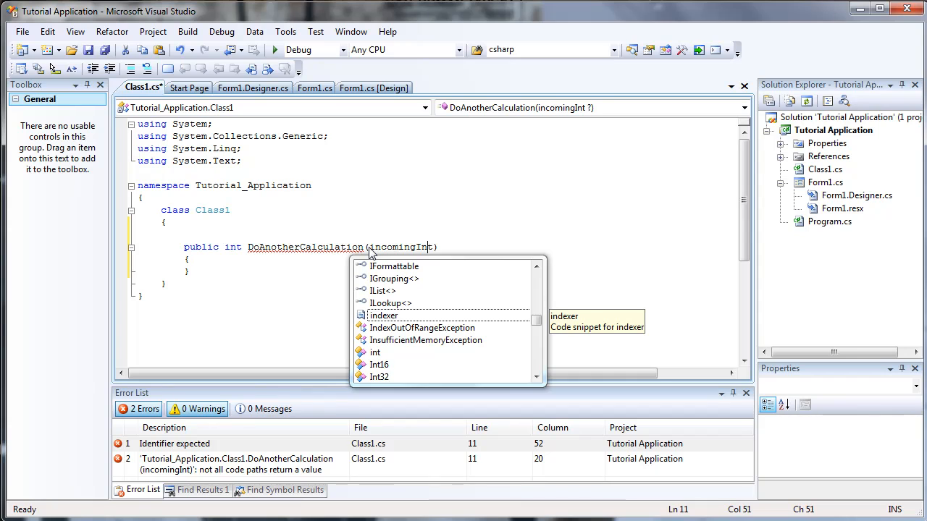
text(int)
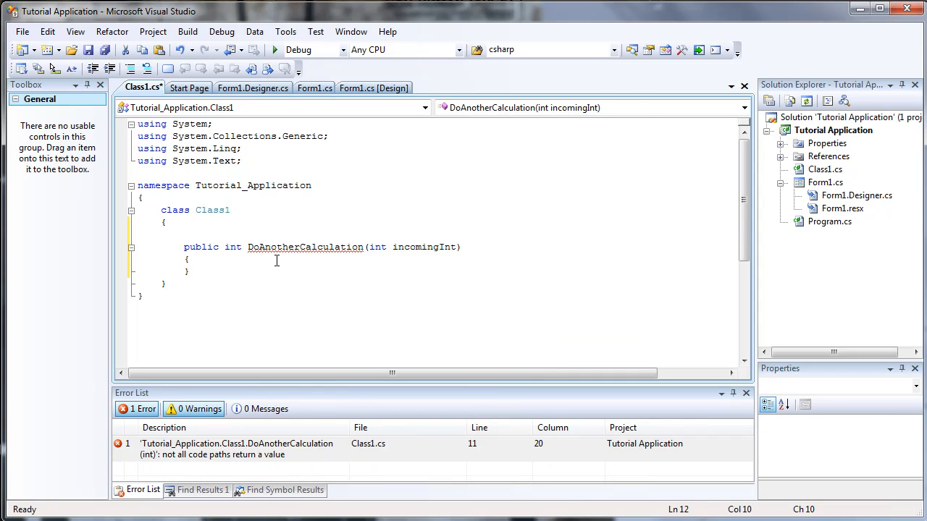
Step: Write incomingInt = incomingInt * 3; return incomingInt; in the method body
text(incomingInt = 3)
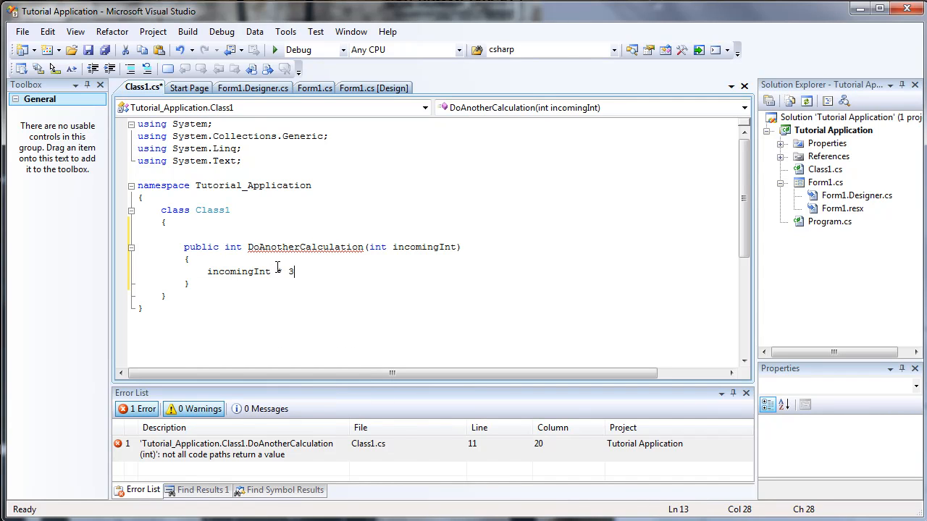
text(*)
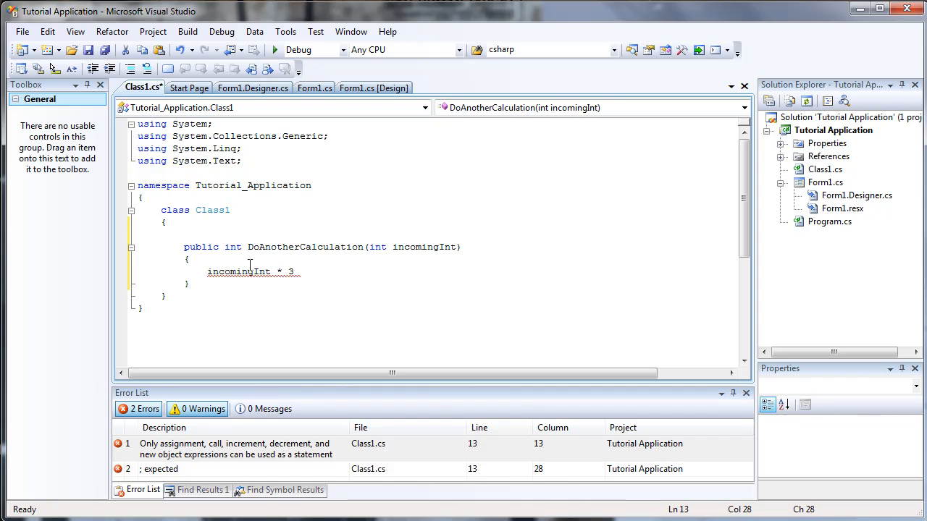
text(Incomin)
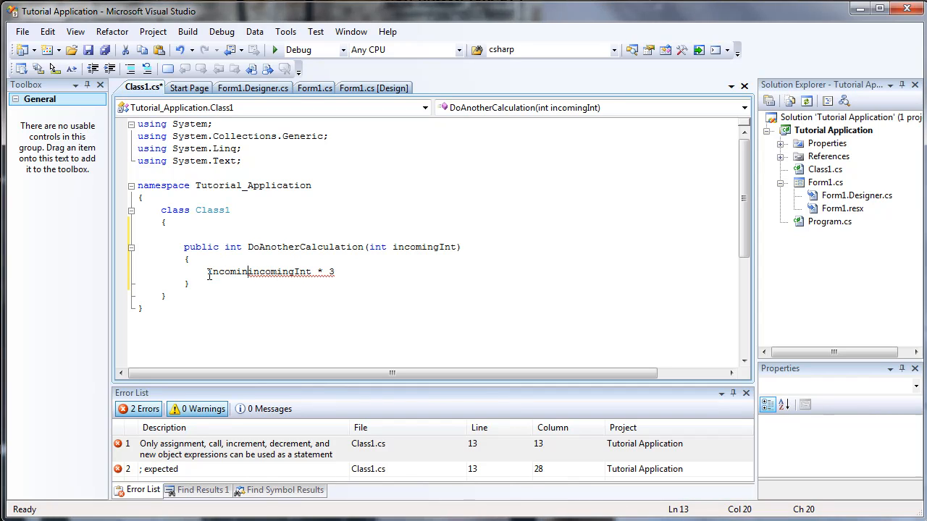
text(incomingInt =)
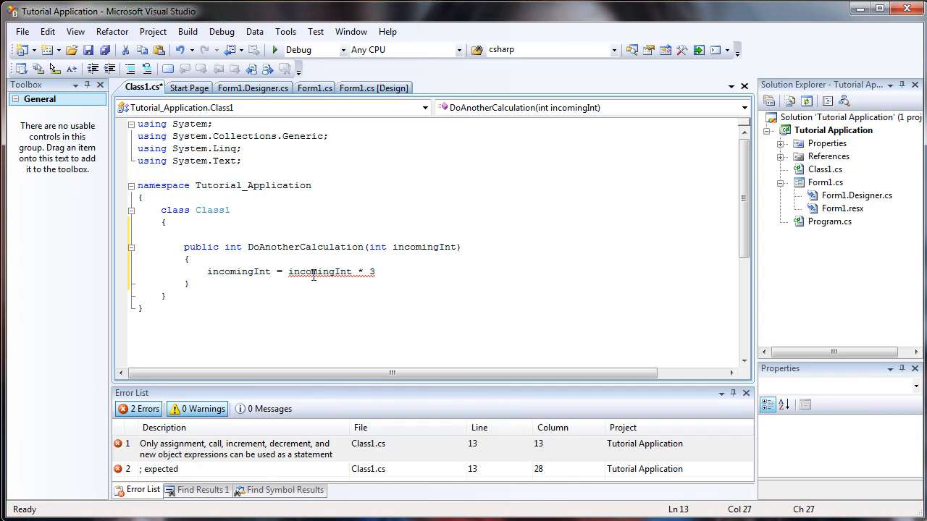
text(;)
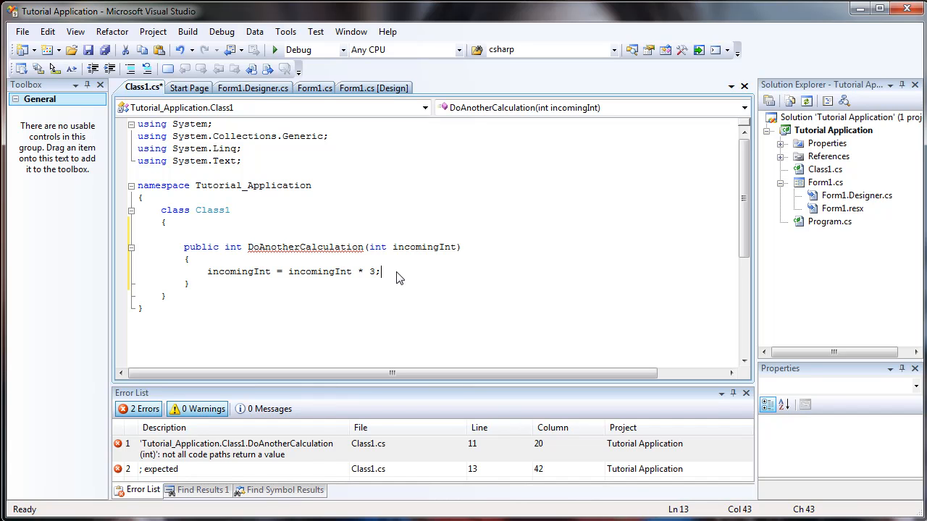
text(return)
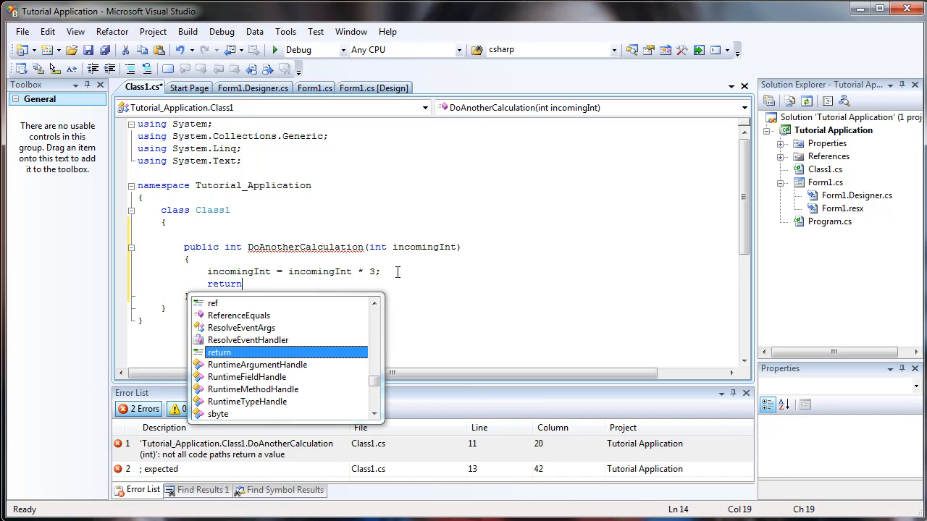
text(incomingInt)
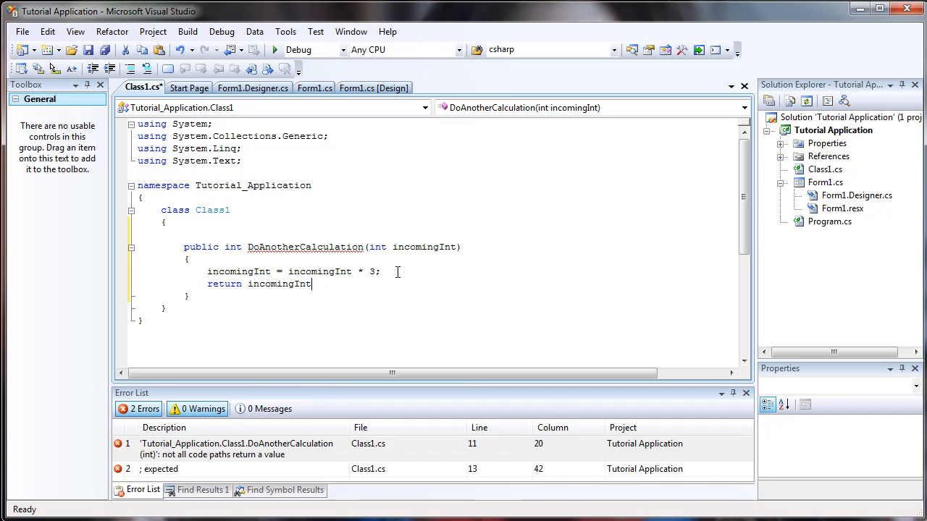
text(;)
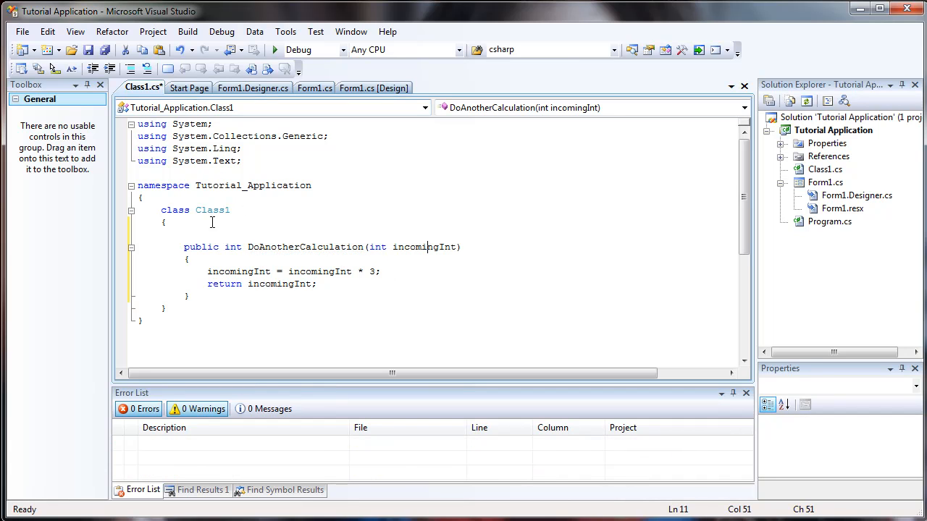
click(314, 88)
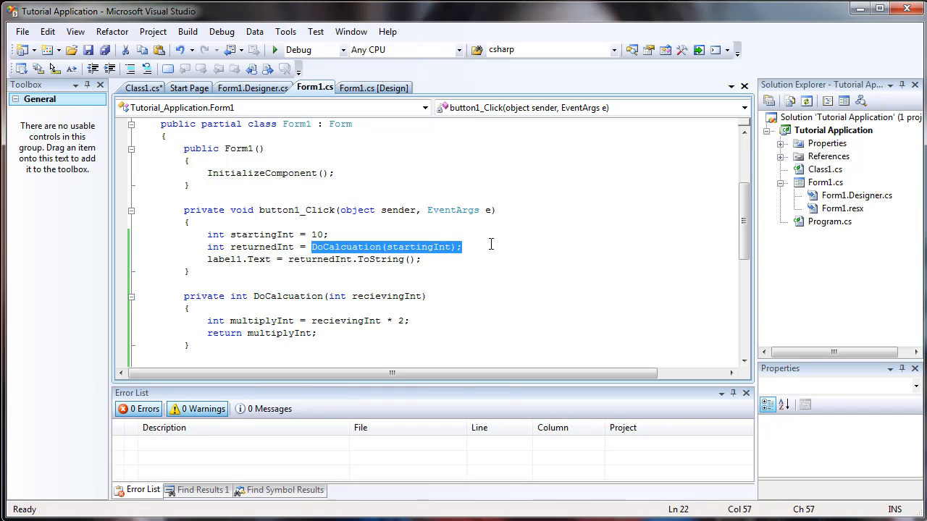
Step: Replace the DoCalcuation call with Class1 cs = new Class1(); in button1_Click
key(Delete)
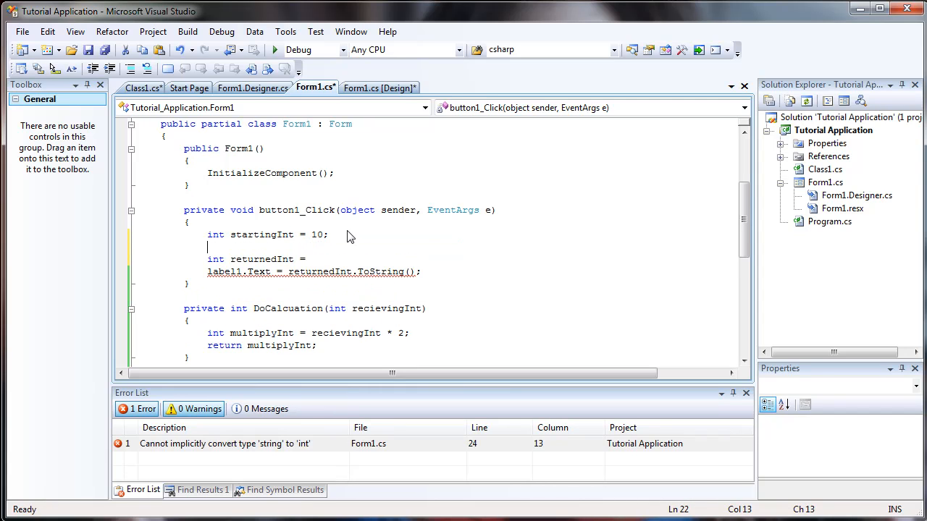
text(Class1 cs = new)
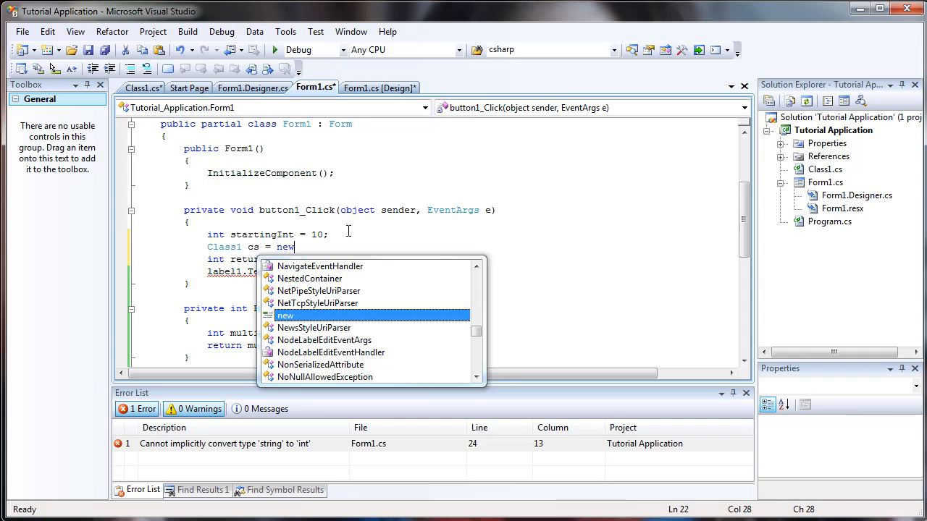
text(Class1();)
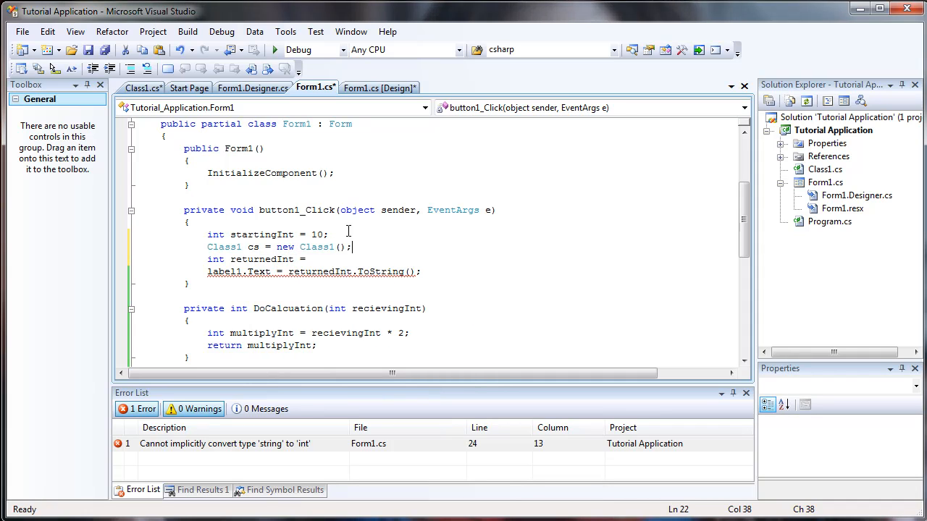
click(362, 123)
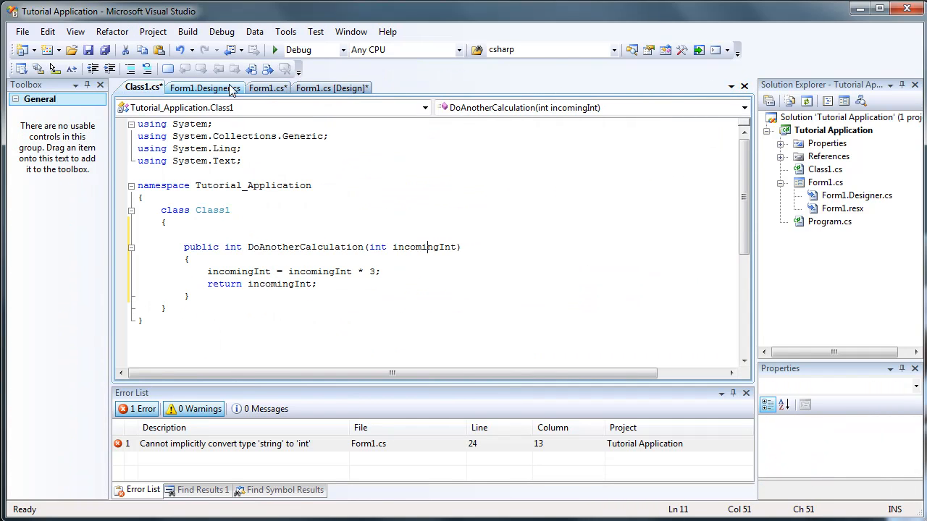
click(266, 88)
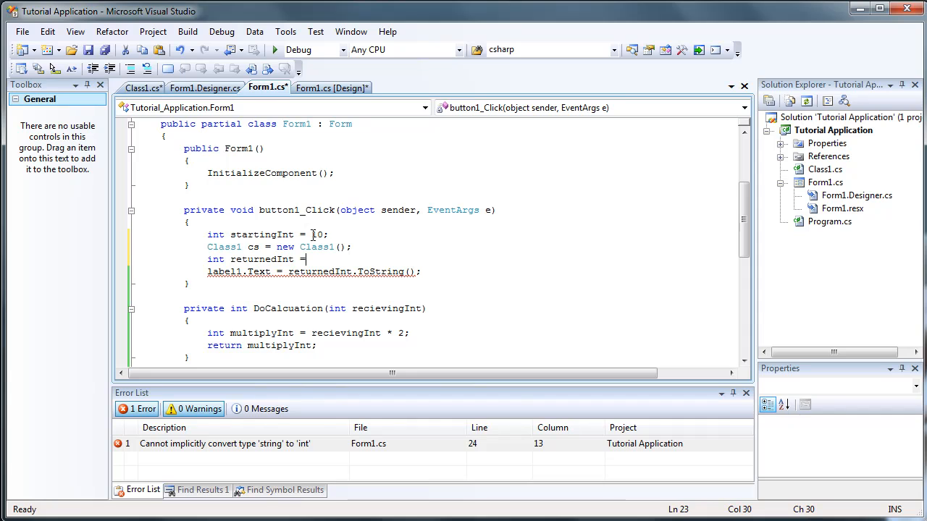
Step: Set returnedInt from cs.DoAnotherCalculation(startingInt) and test-run, showing 30
text(cs.)
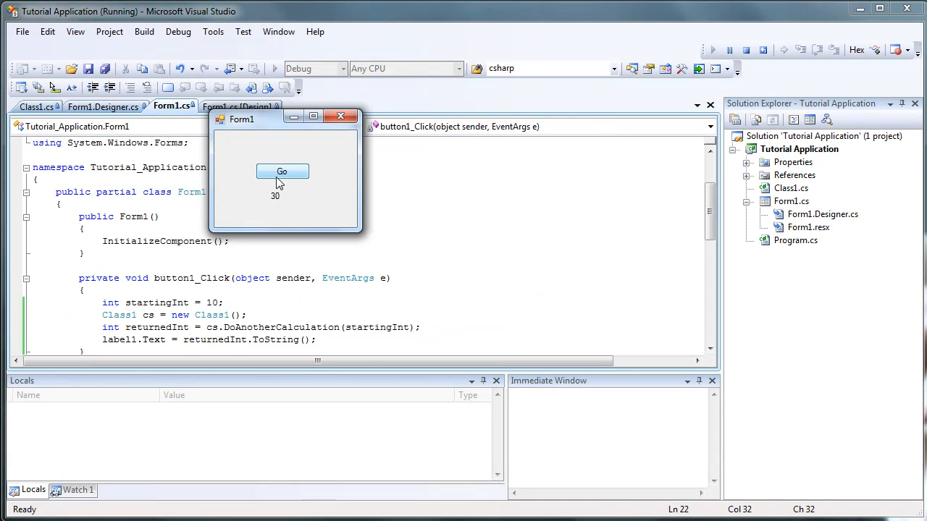
click(336, 116)
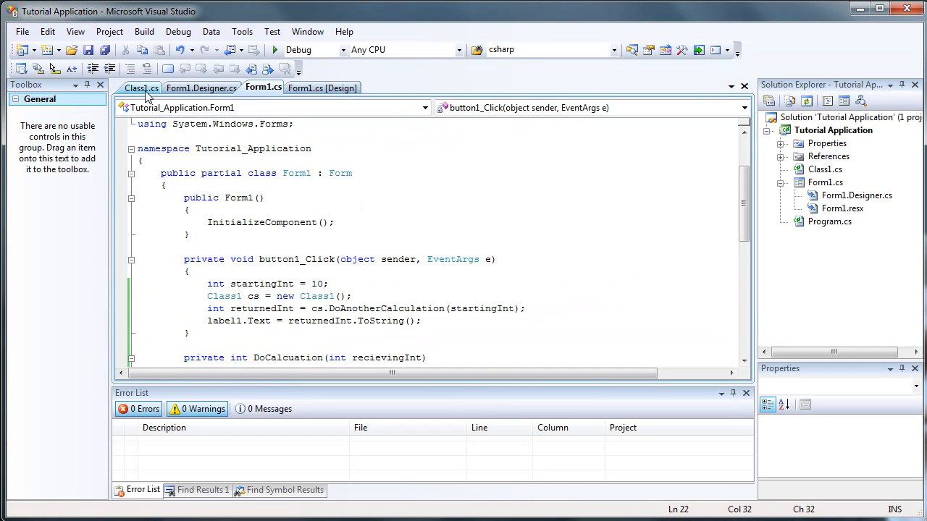
click(145, 96)
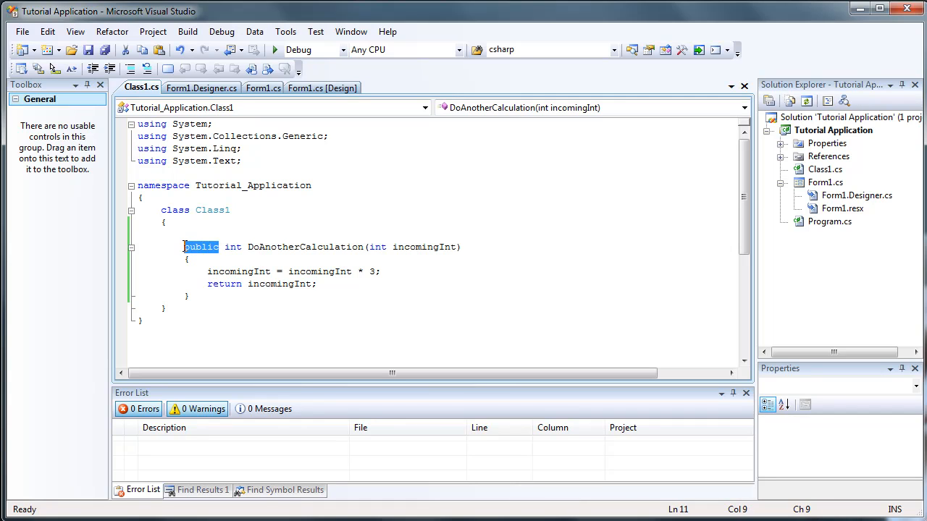
Step: Change DoAnotherCalculation from public to private in Class1.cs and view Form1's call
text(private)
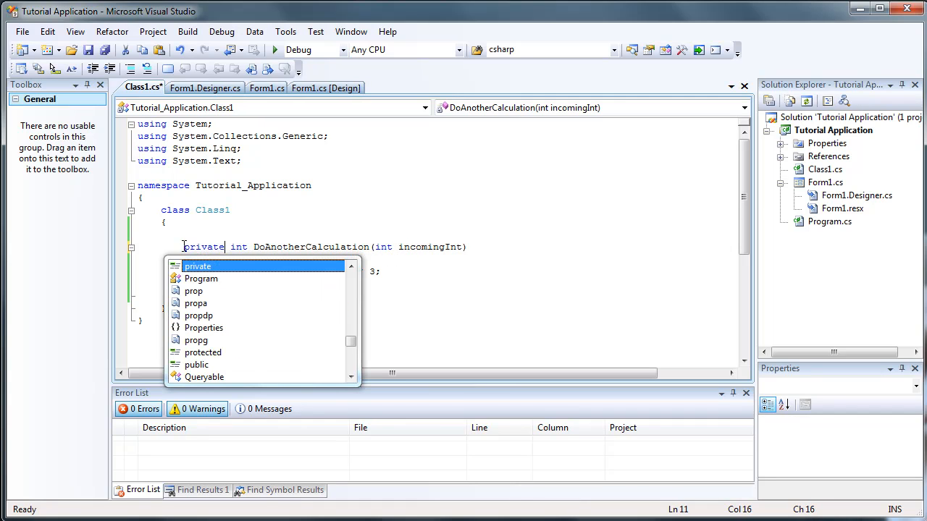
click(267, 87)
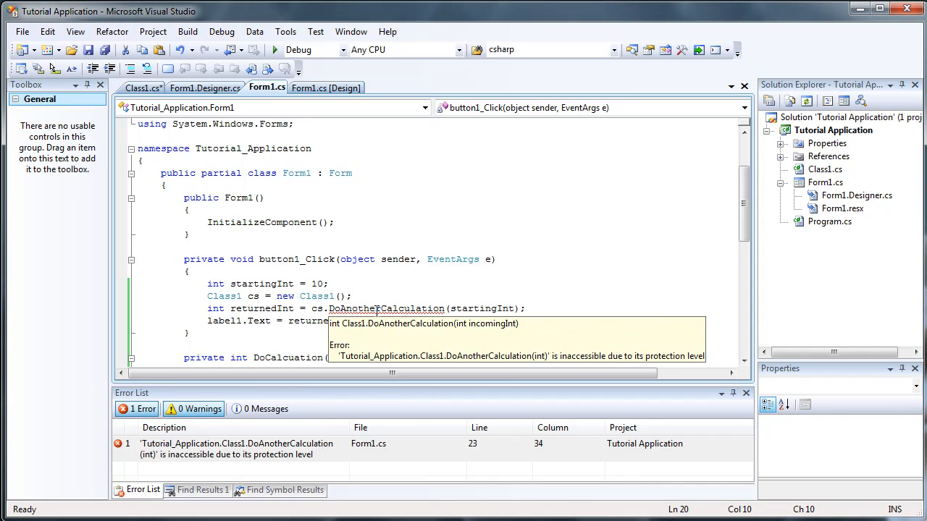
click(378, 275)
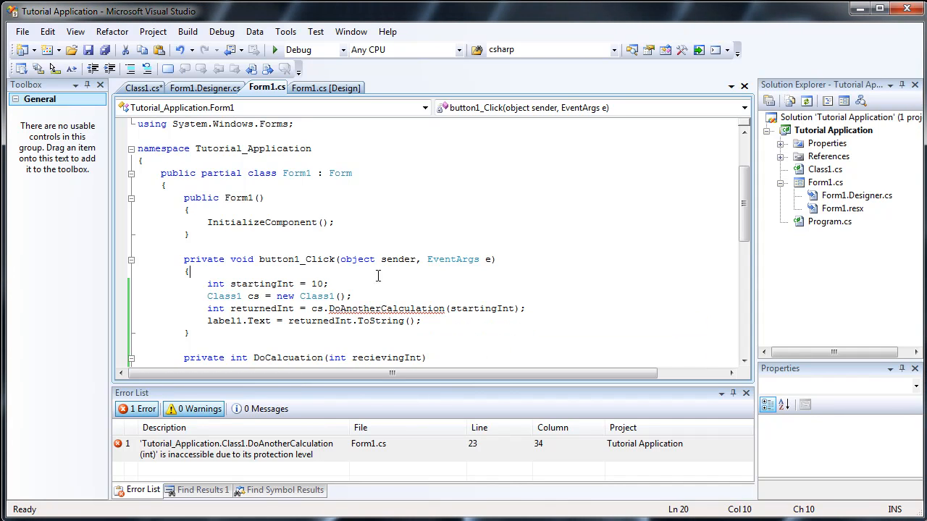
click(142, 88)
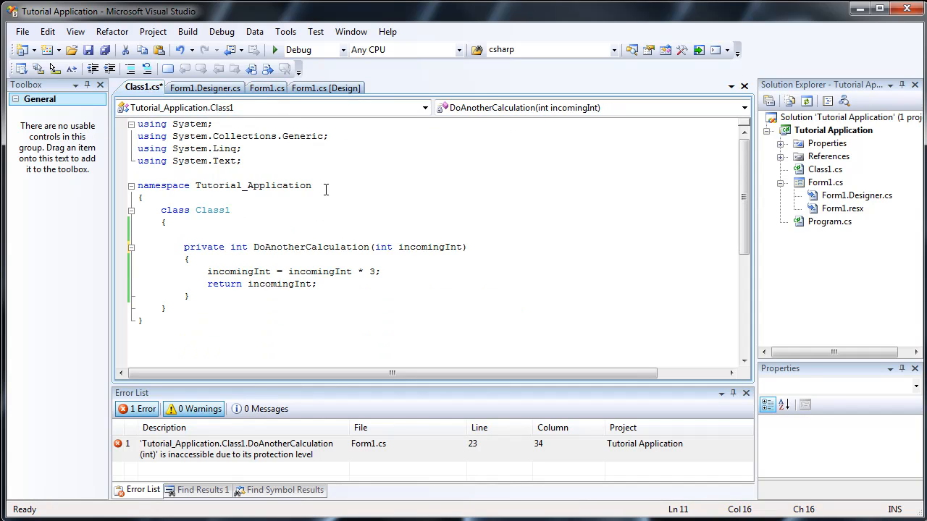
Step: Switch between Form1.cs and Class1.cs to show the inaccessible-due-to-protection-level error
click(266, 89)
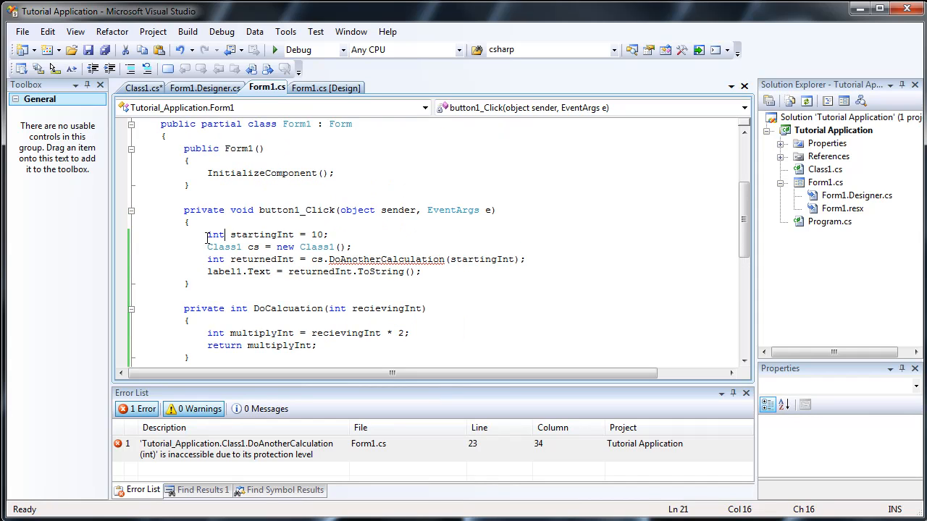
click(142, 88)
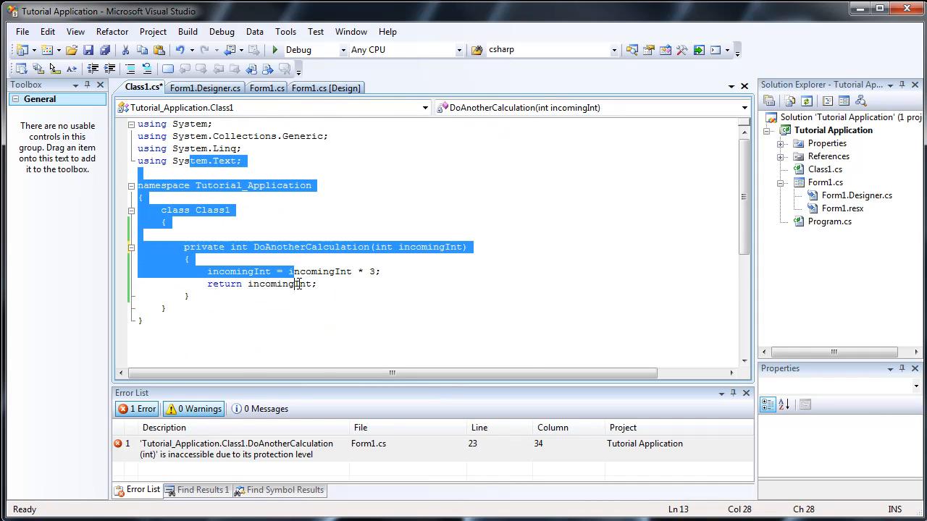
click(269, 89)
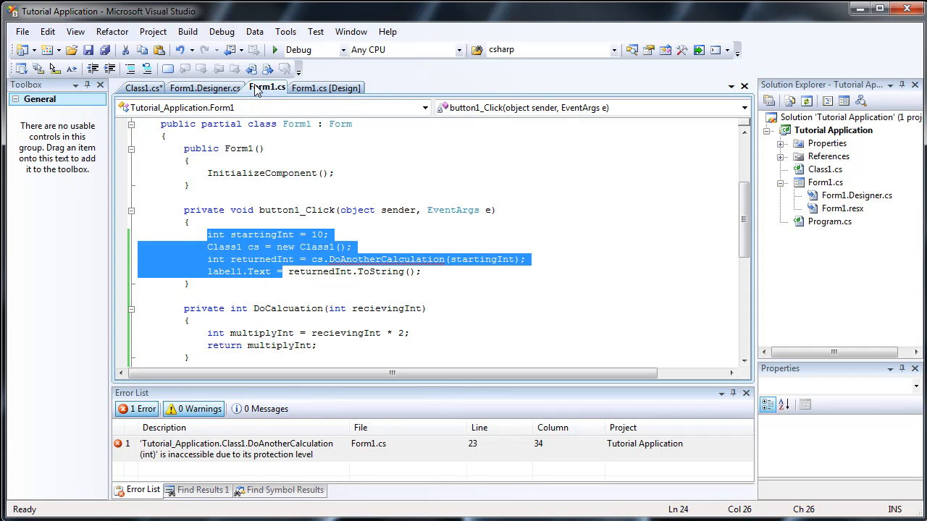